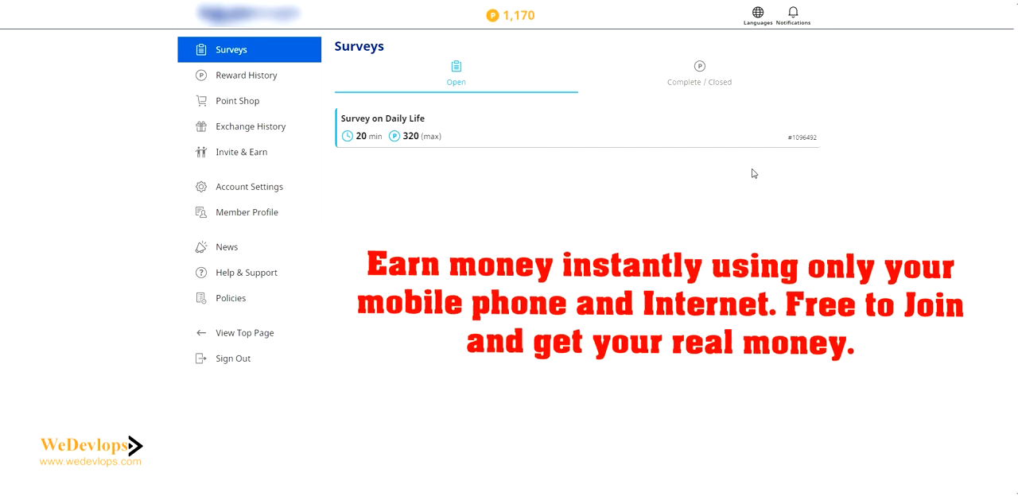
mouse_move(760, 170)
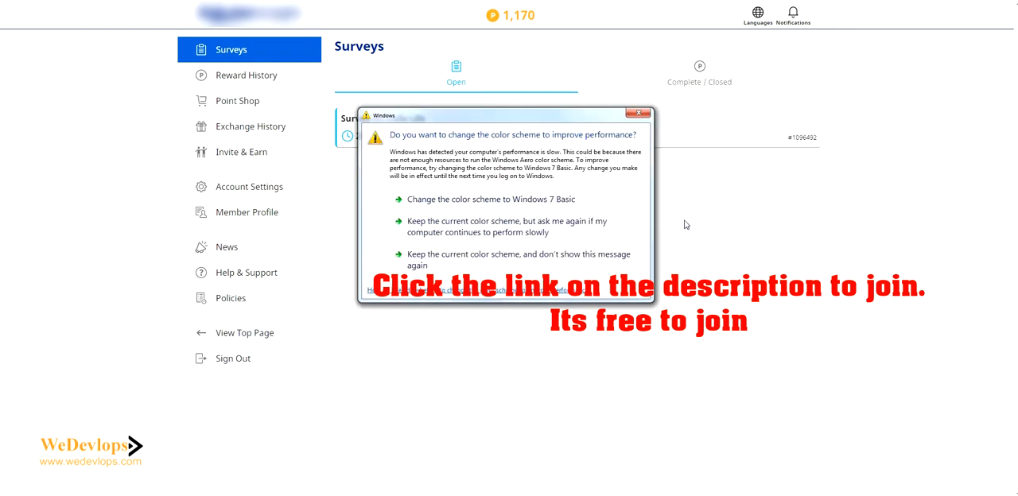
Step: Dismiss the performance prompt and list completed surveys, including 320-point daily-life ones
click(642, 114)
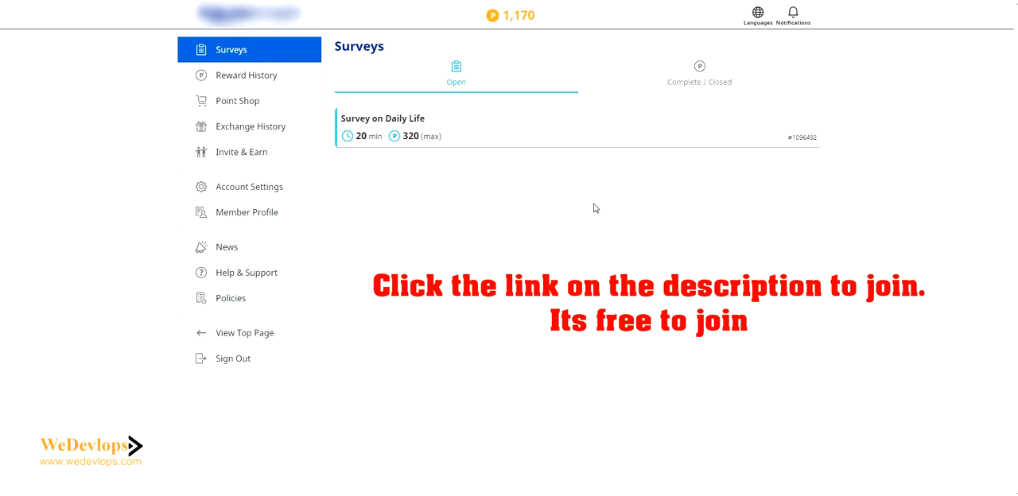
mouse_move(411, 134)
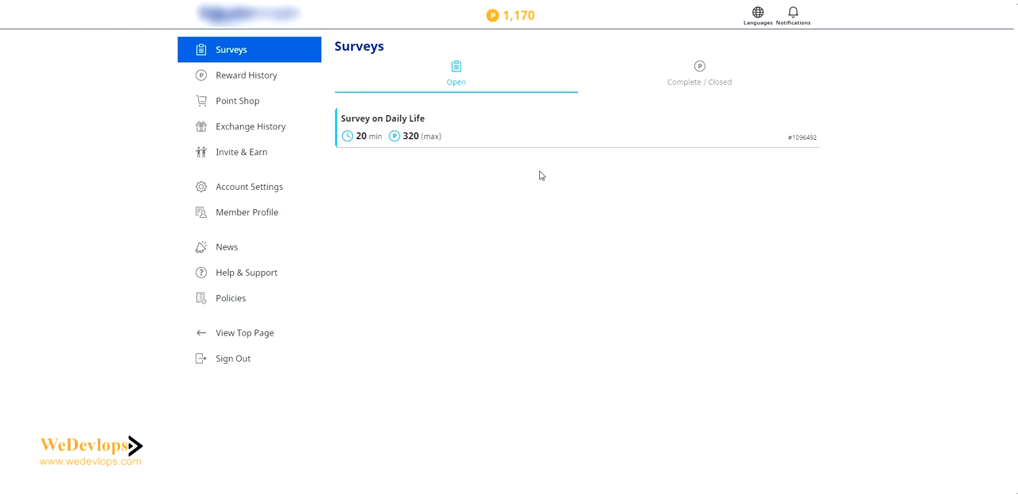
mouse_move(549, 152)
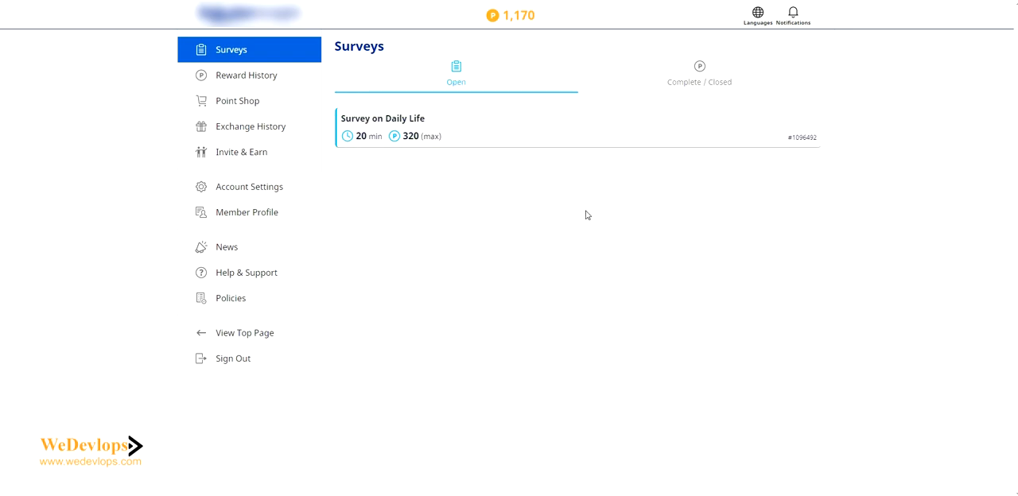
mouse_move(602, 35)
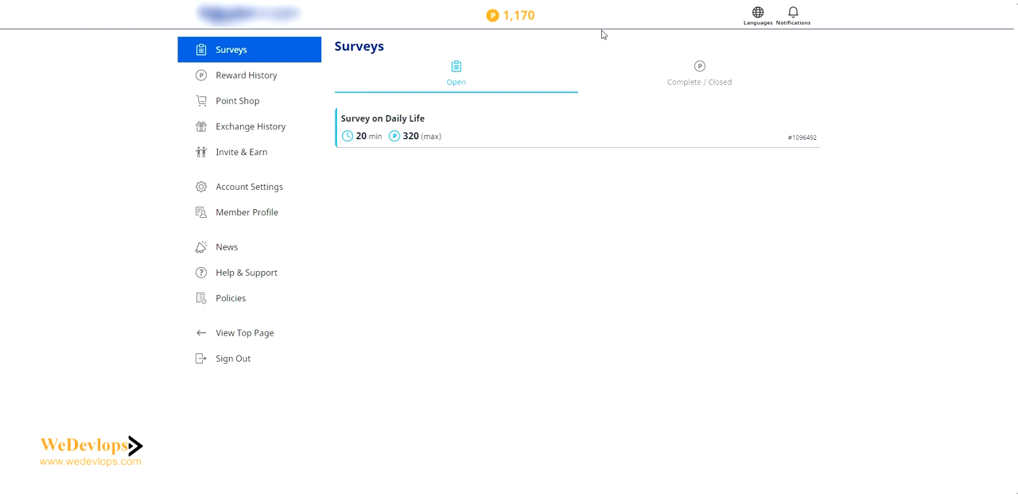
mouse_move(516, 42)
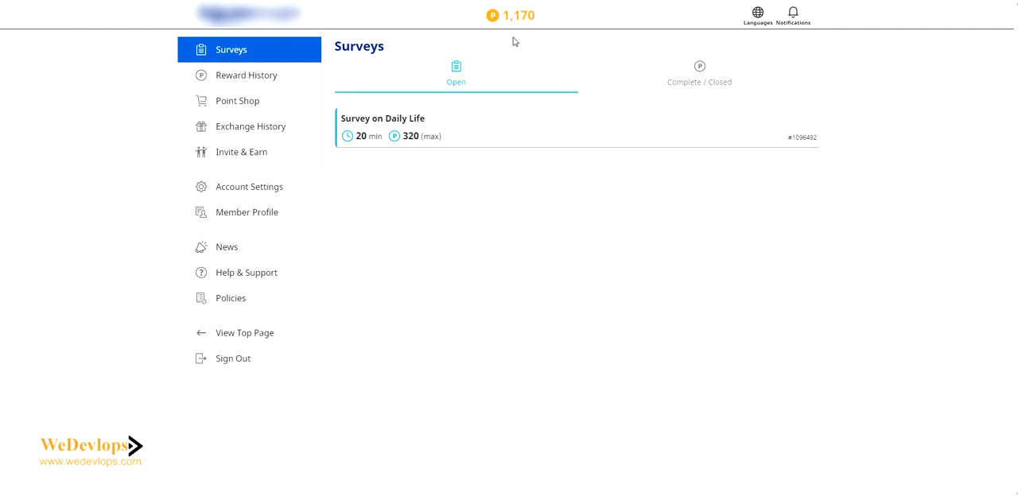
mouse_move(528, 73)
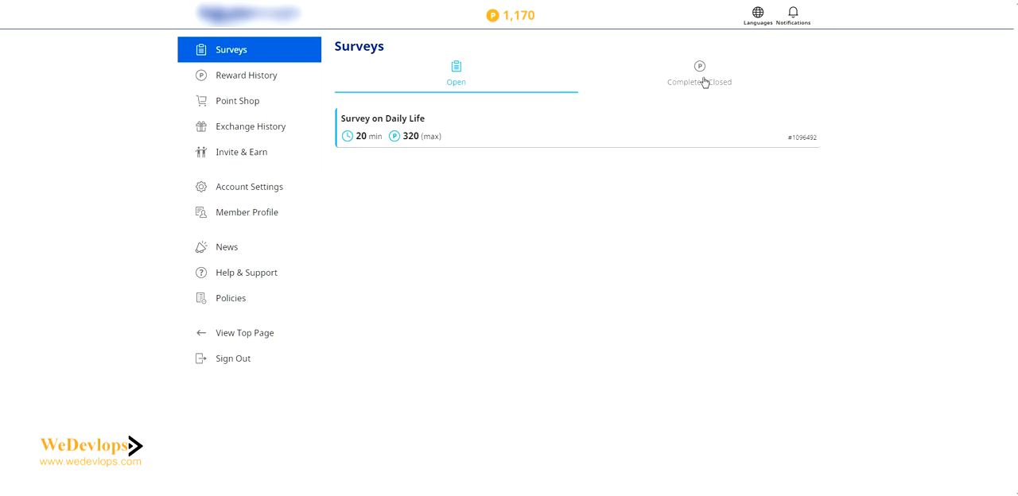
mouse_move(705, 76)
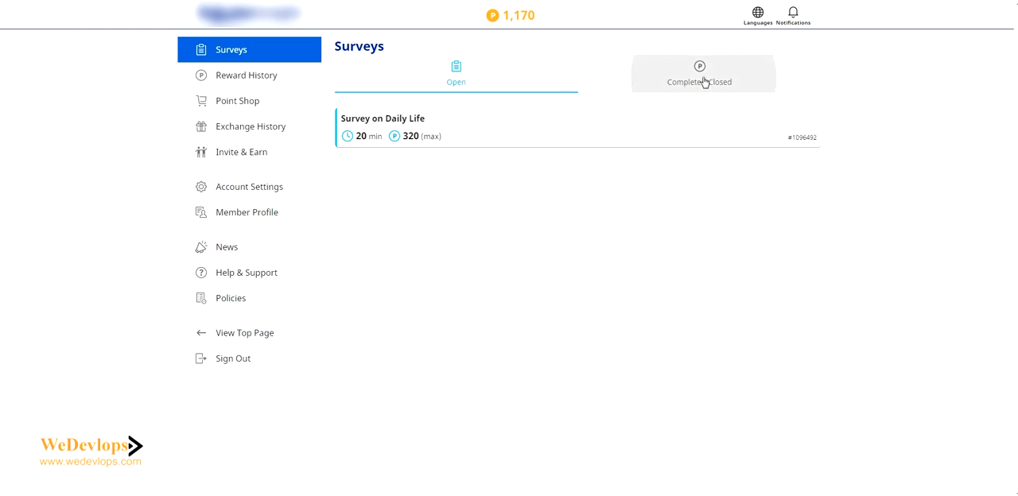
click(701, 76)
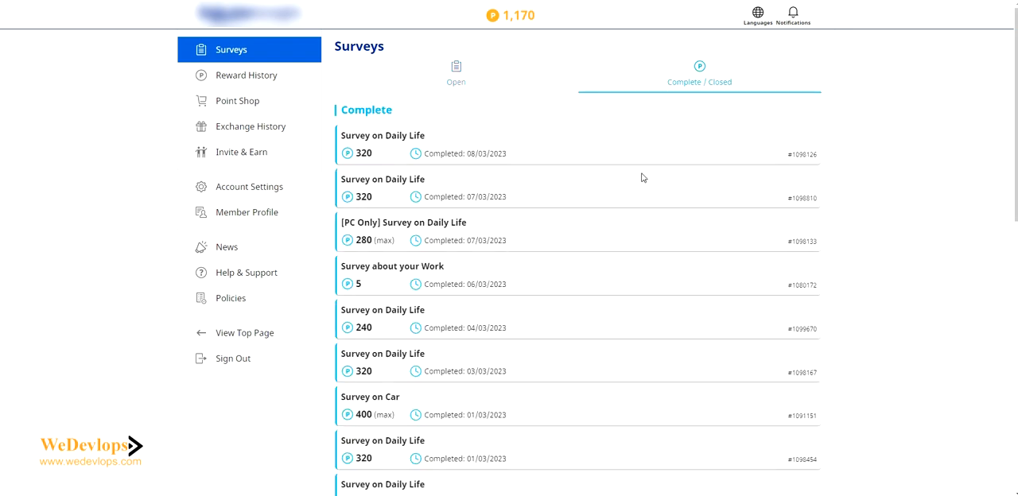
mouse_move(422, 168)
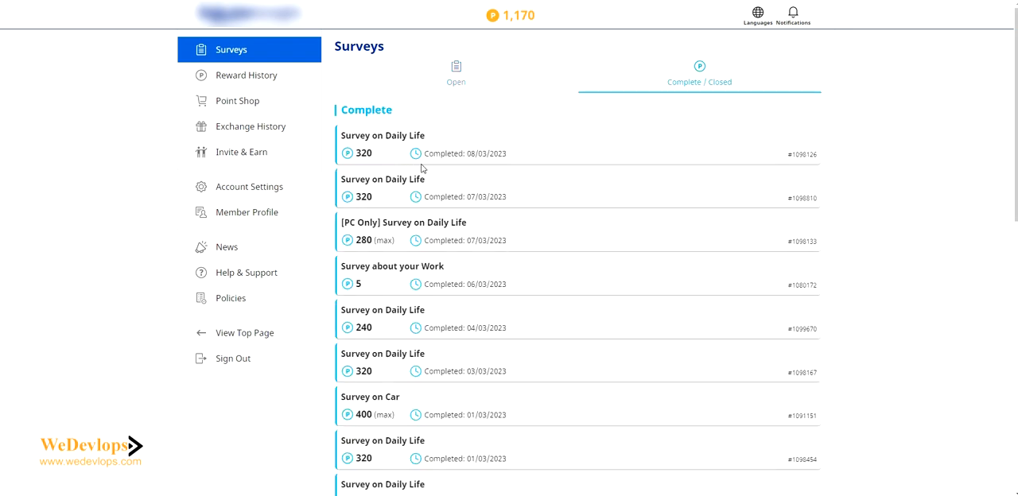
mouse_move(432, 317)
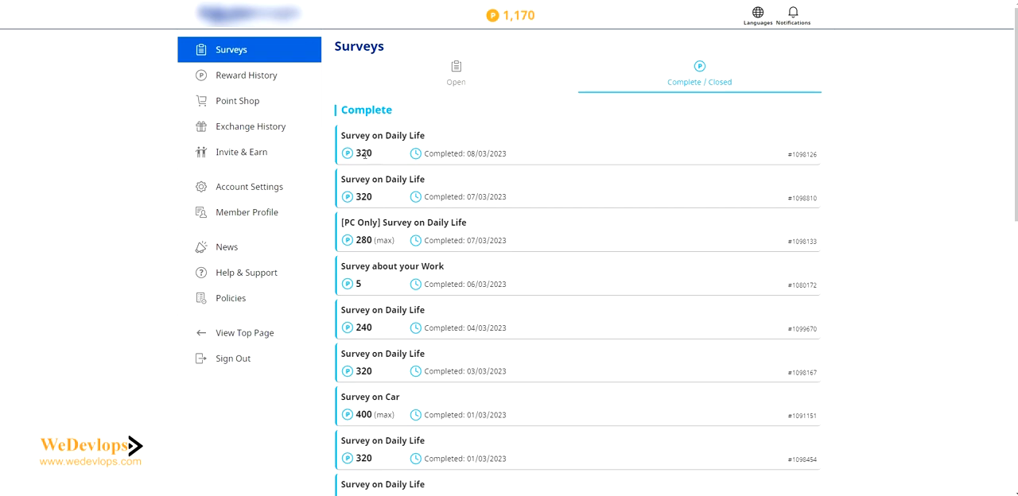
mouse_move(400, 324)
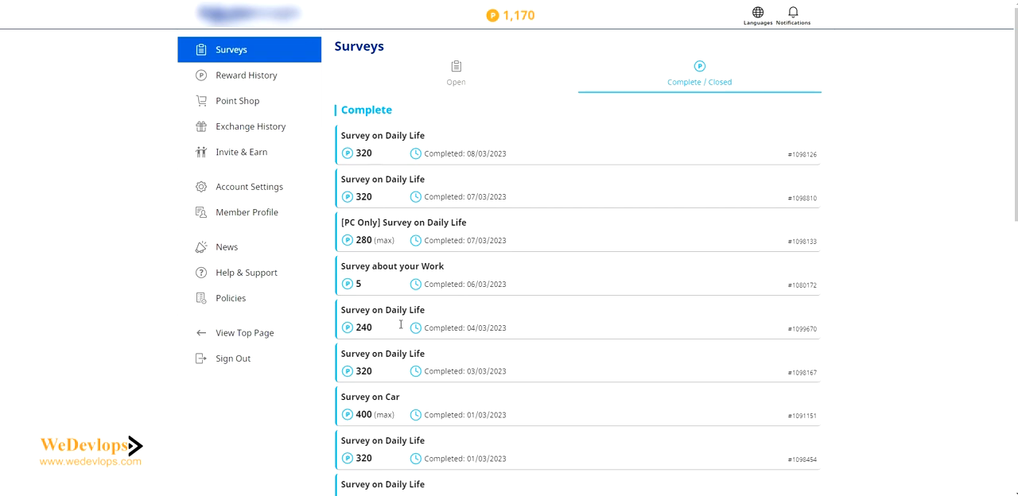
mouse_move(508, 72)
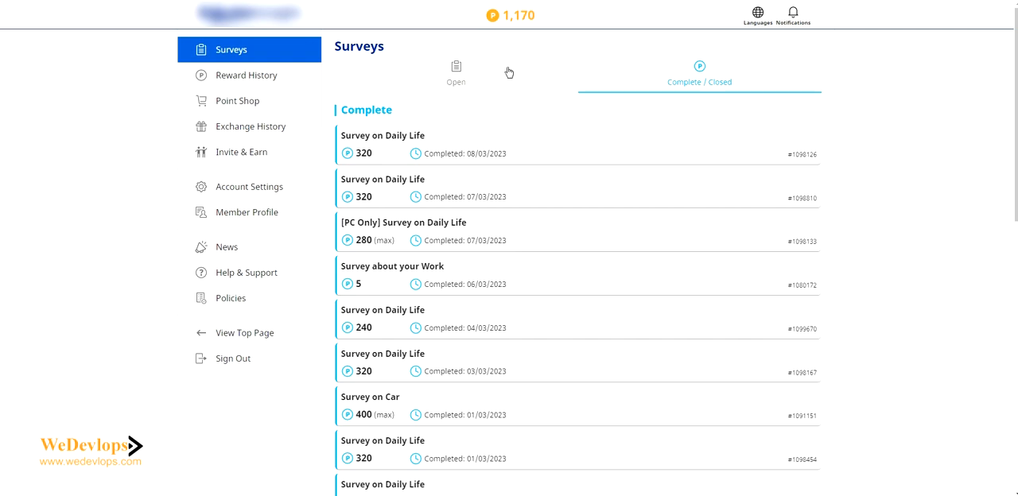
Step: Return to the Open surveys list showing the 320-point Survey on Daily Life
click(456, 70)
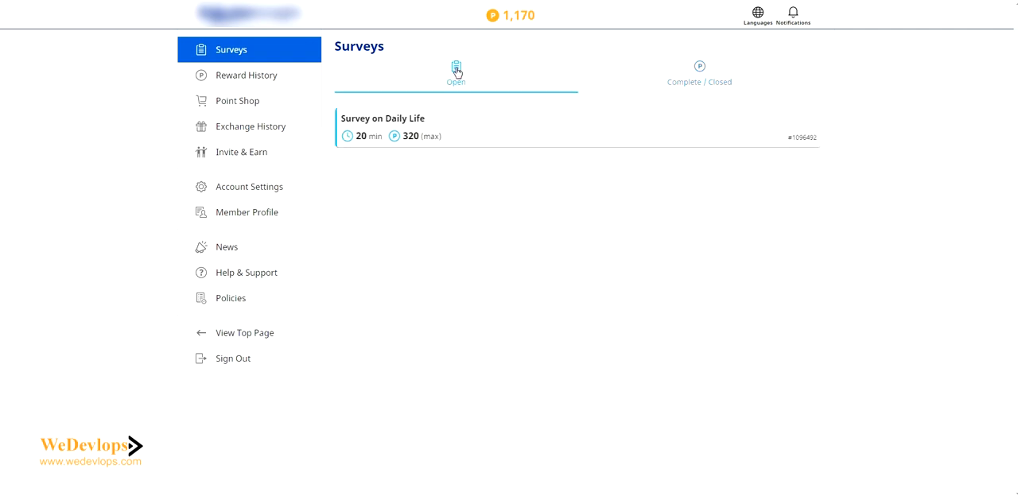
mouse_move(493, 124)
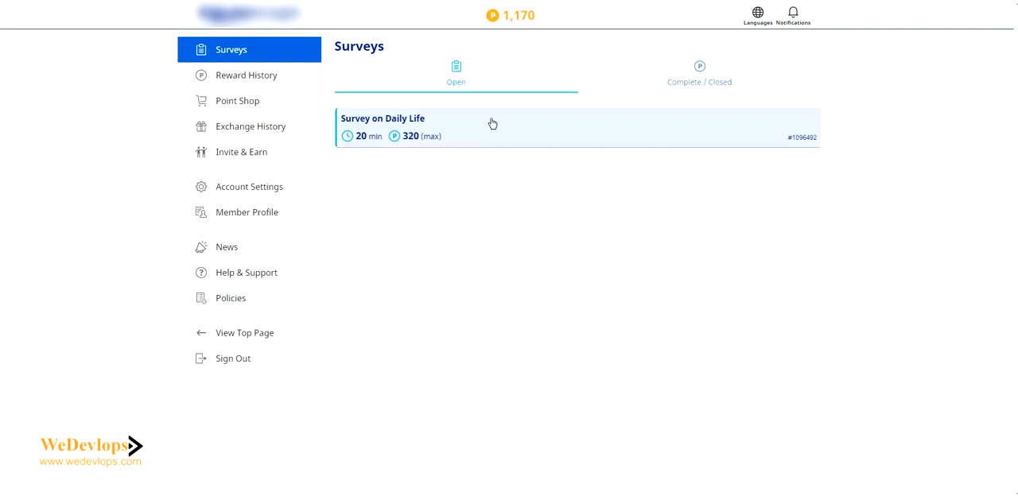
mouse_move(495, 127)
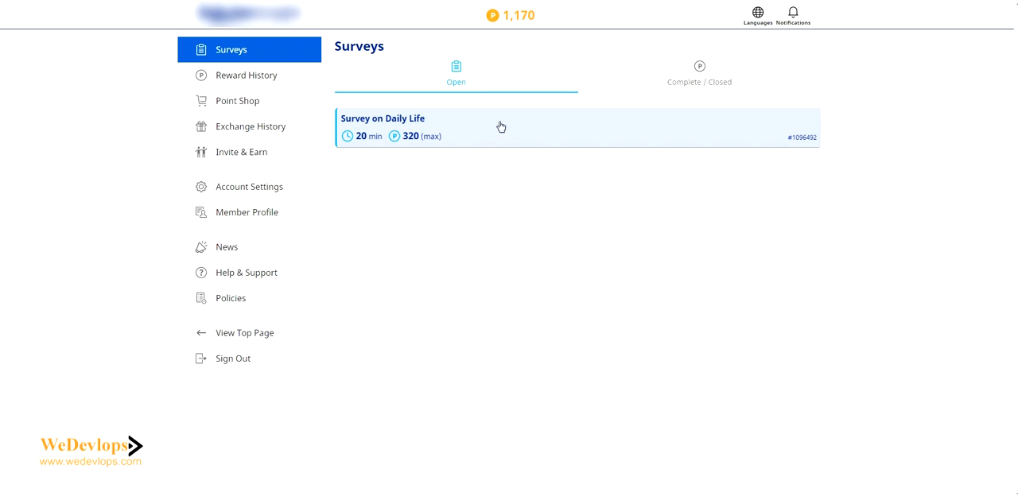
mouse_move(407, 140)
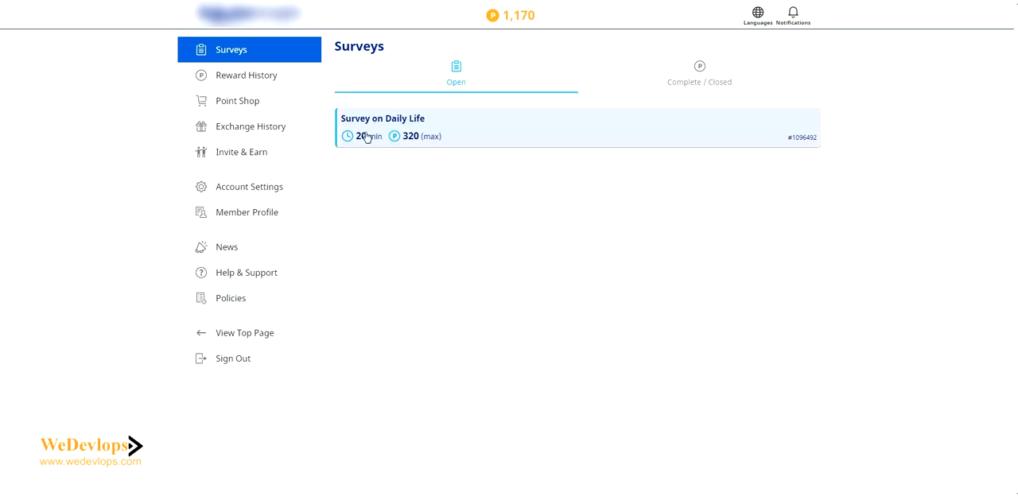
mouse_move(387, 151)
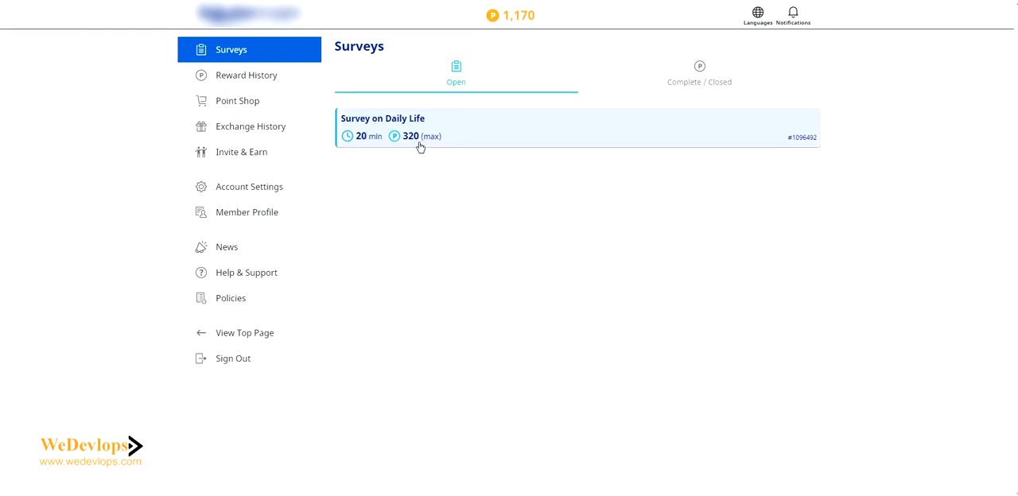
mouse_move(415, 140)
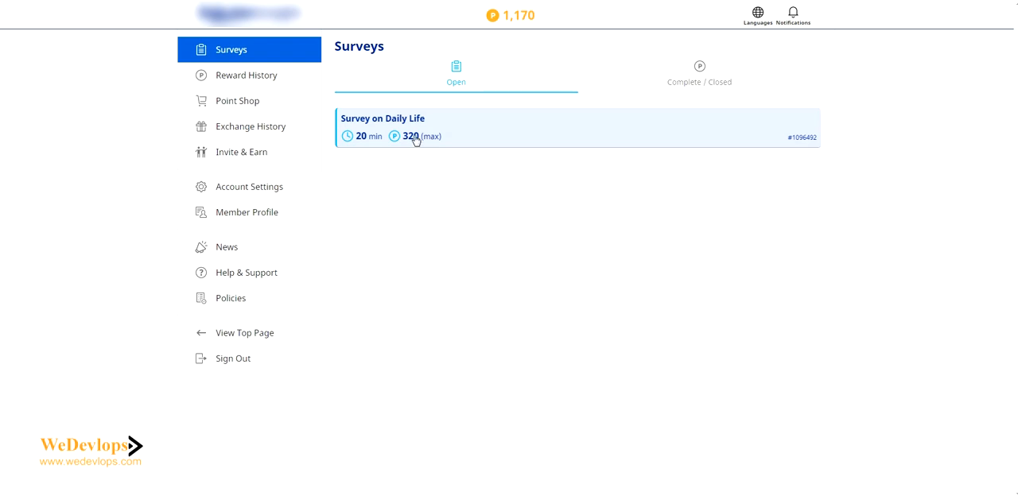
mouse_move(400, 140)
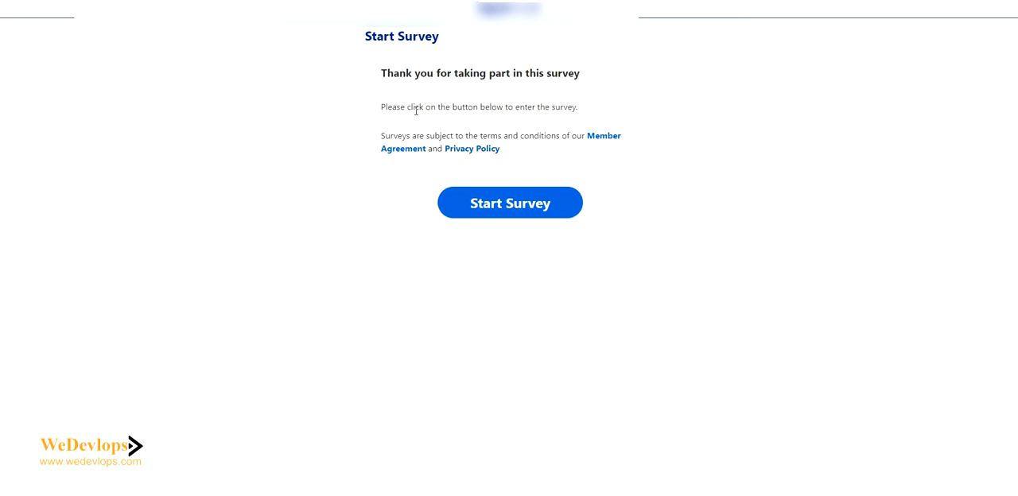
mouse_move(467, 85)
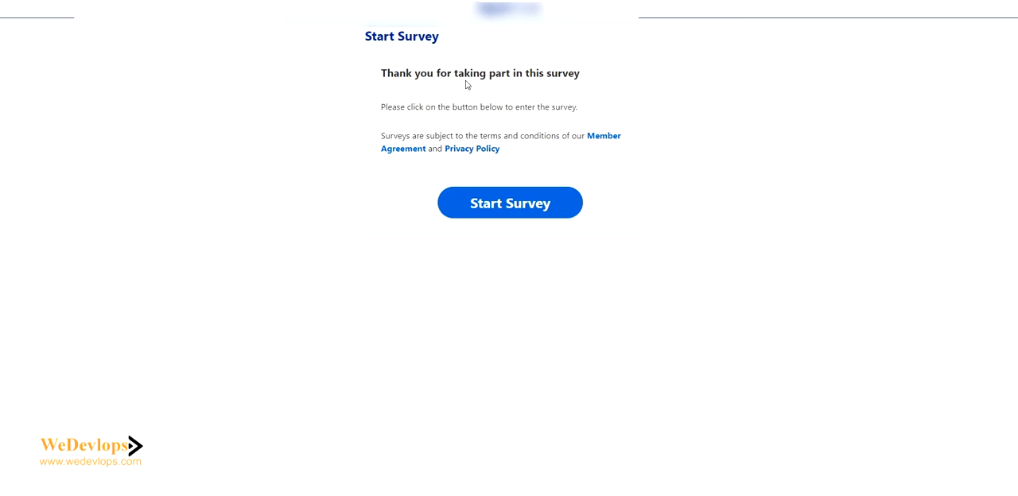
mouse_move(491, 196)
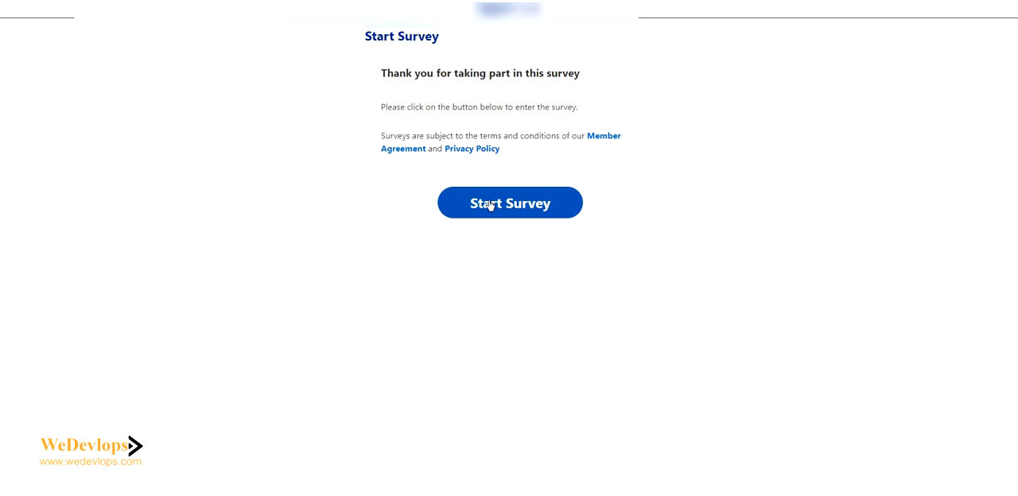
Step: Start the Survey on Daily Life and advance past the intro to the income question
click(510, 203)
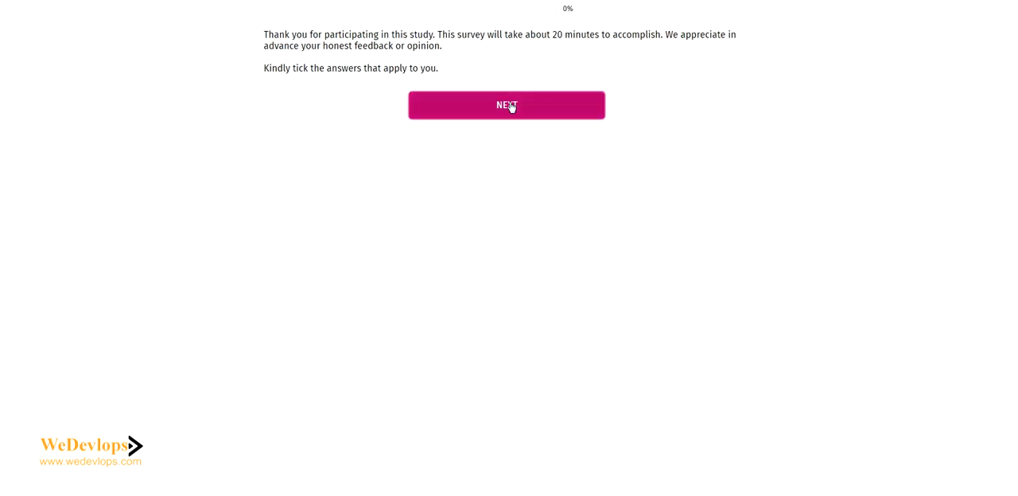
click(507, 105)
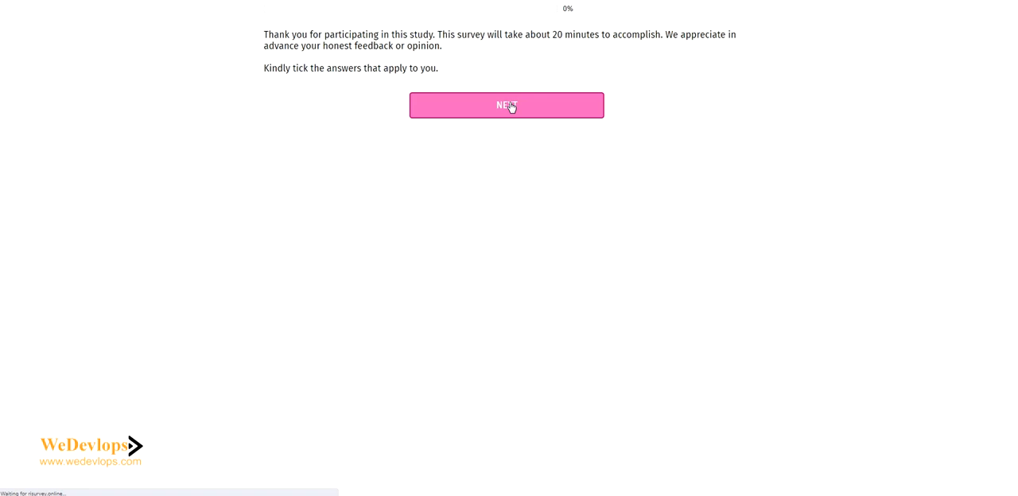
click(507, 105)
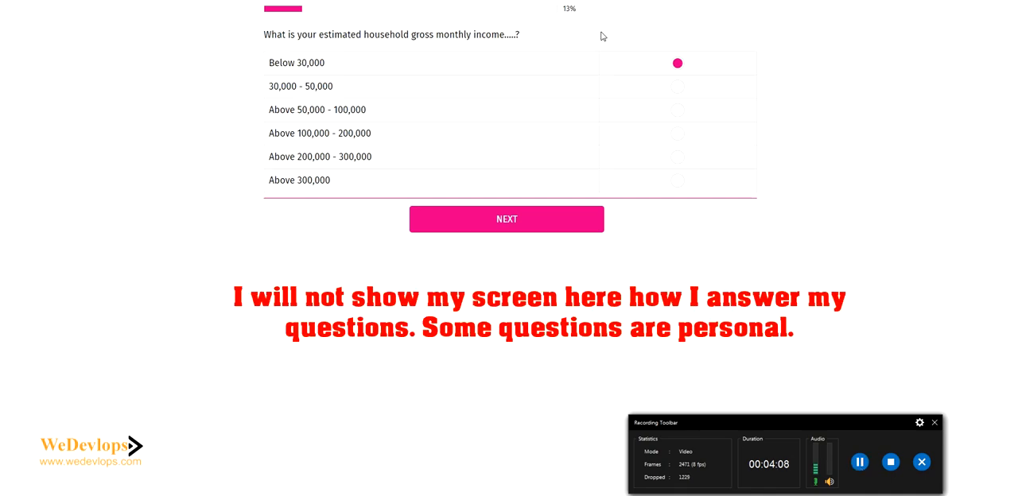
mouse_move(908, 390)
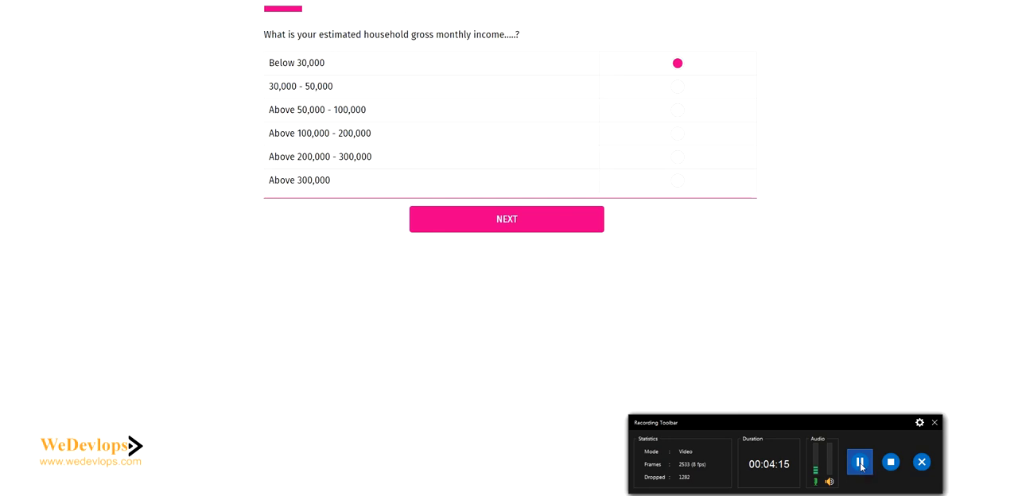
click(506, 219)
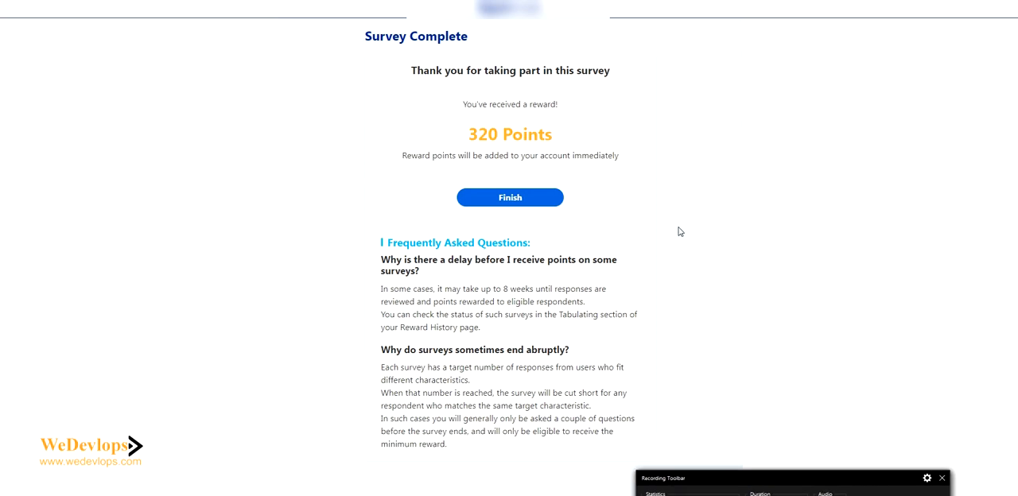
mouse_move(646, 221)
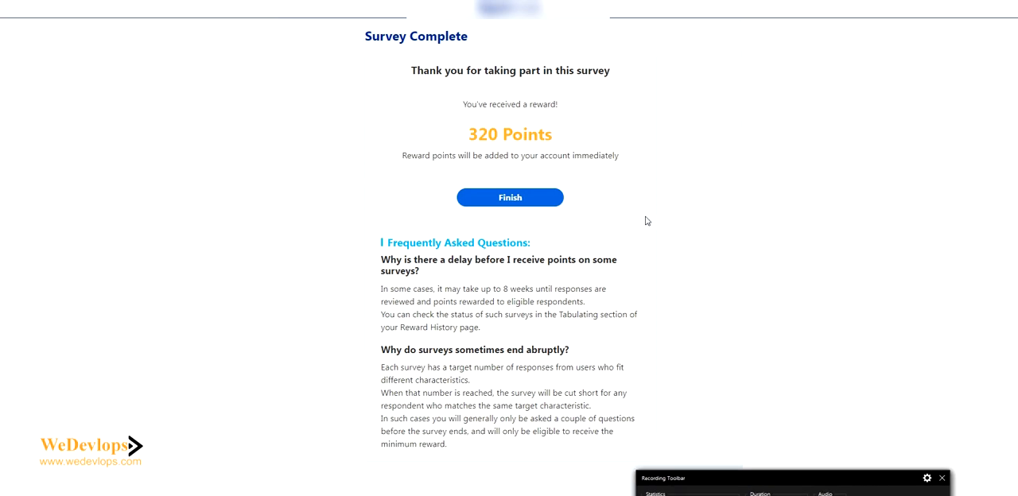
mouse_move(620, 209)
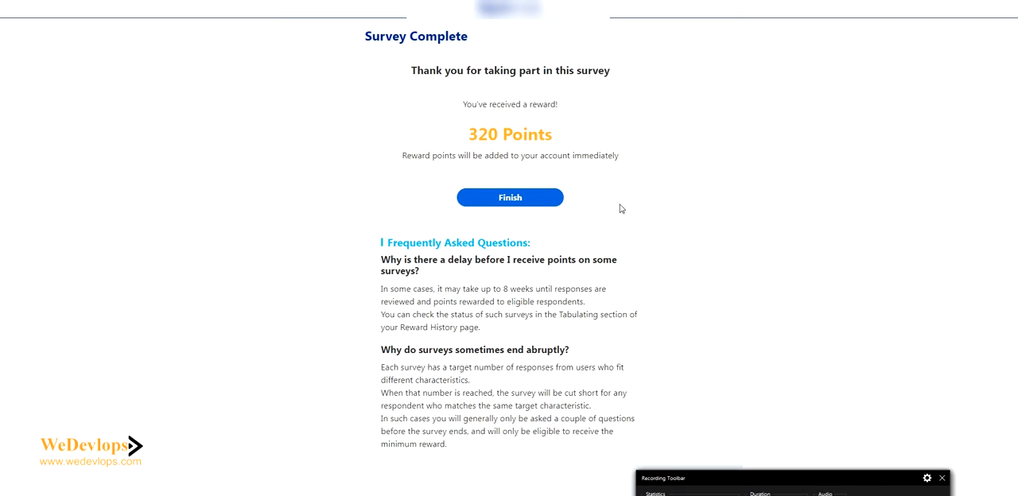
mouse_move(494, 134)
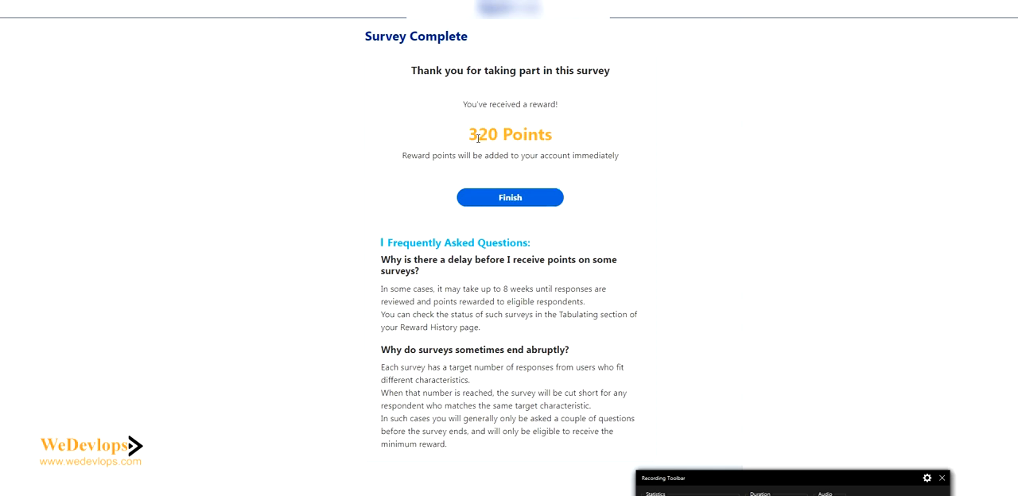
mouse_move(551, 173)
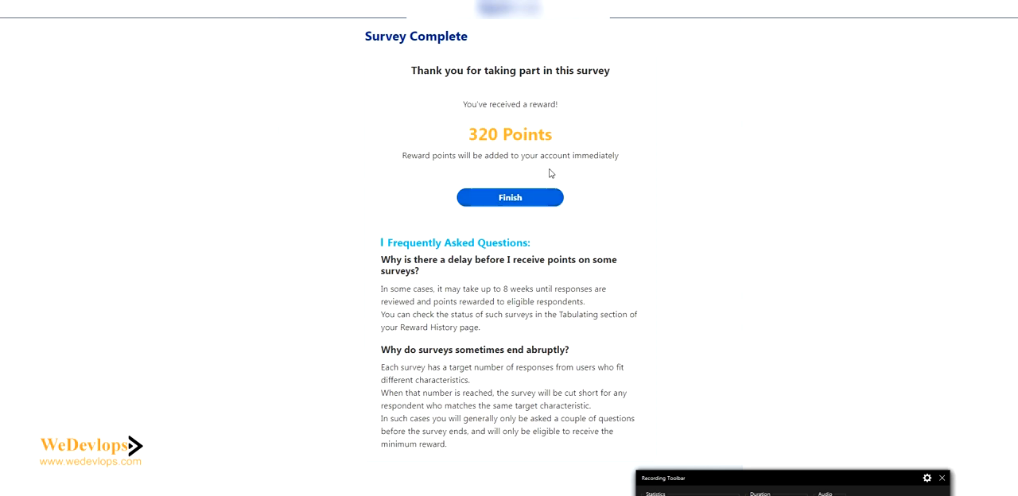
mouse_move(513, 204)
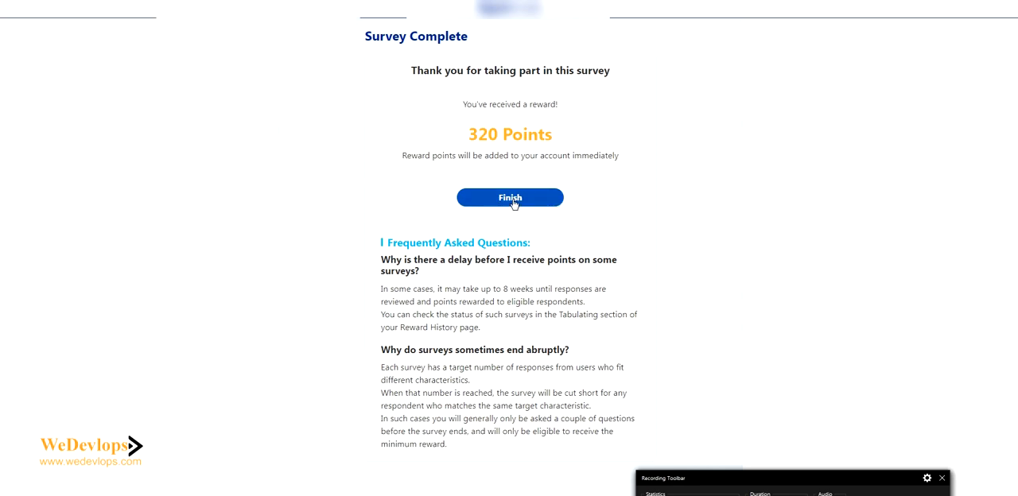
Step: Finish the completed daily-life survey and return to the Surveys page
click(510, 198)
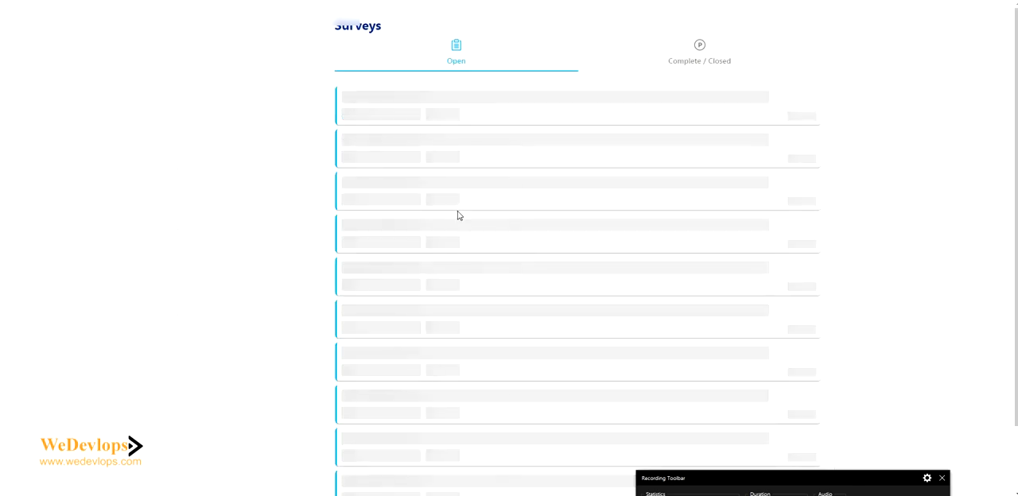
mouse_move(574, 190)
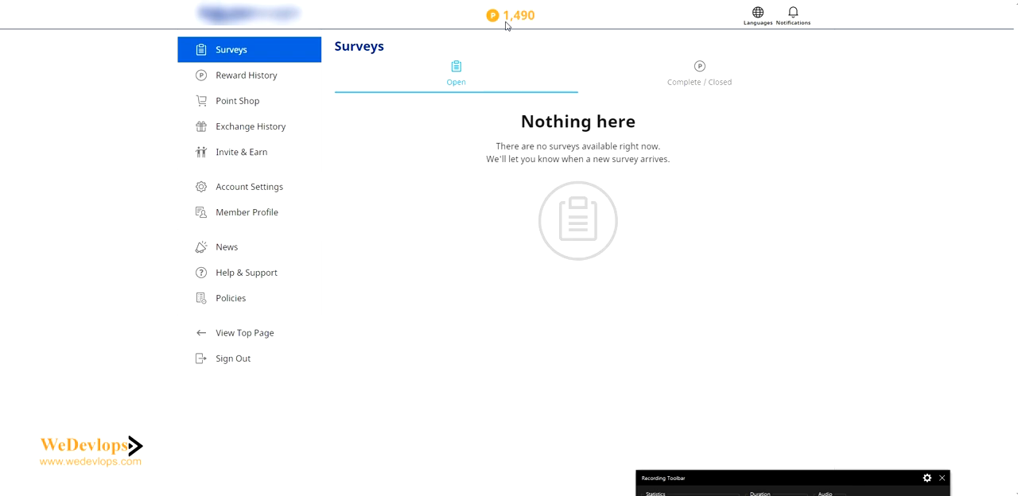
mouse_move(526, 44)
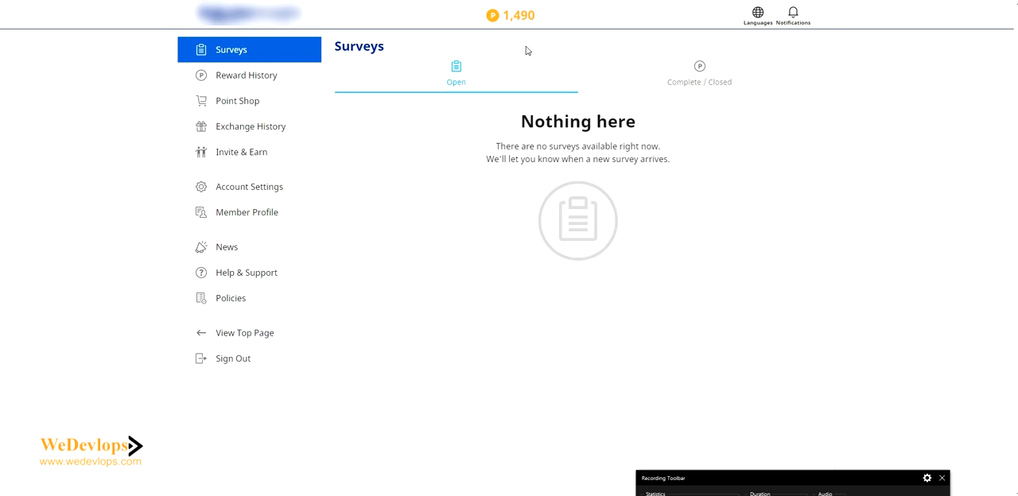
mouse_move(527, 29)
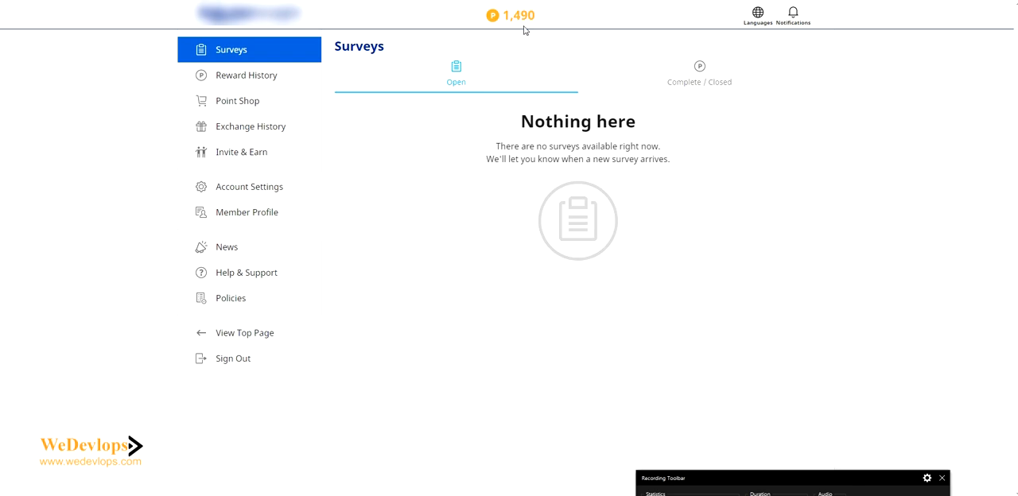
mouse_move(524, 43)
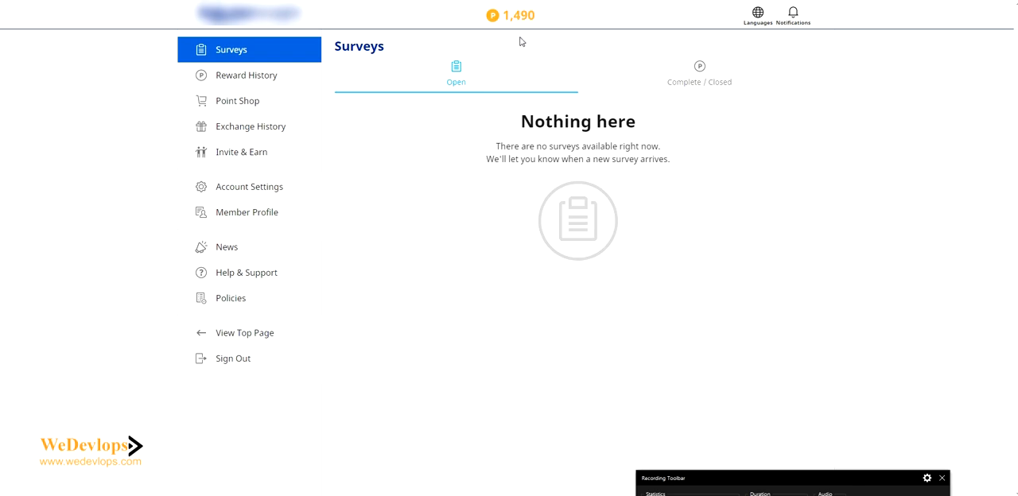
mouse_move(281, 115)
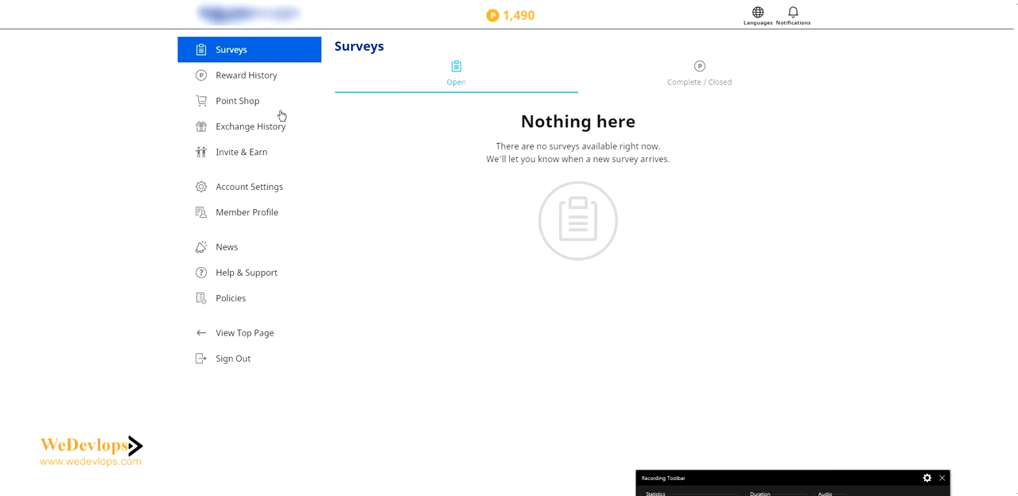
mouse_move(248, 104)
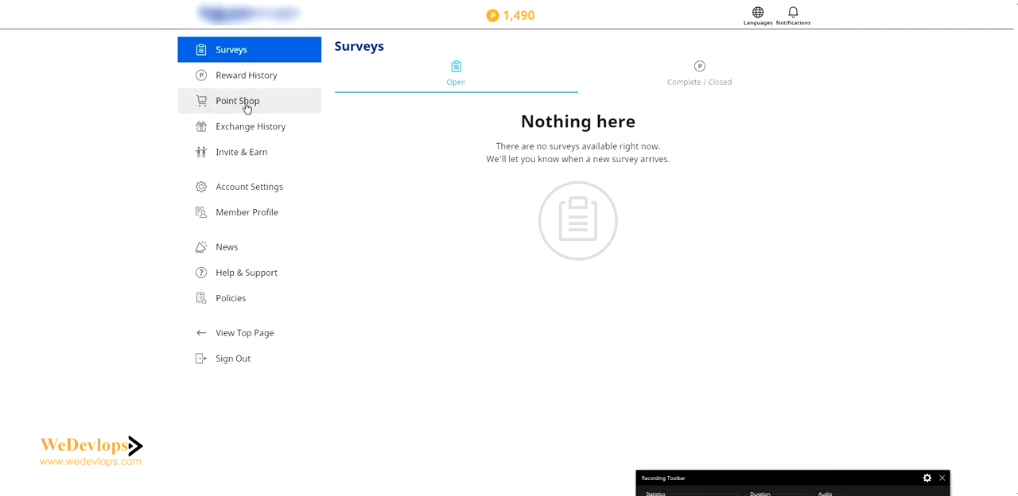
Step: Open the Point Shop with its PayPal and Sodexo rewards against 1,490 points
click(237, 101)
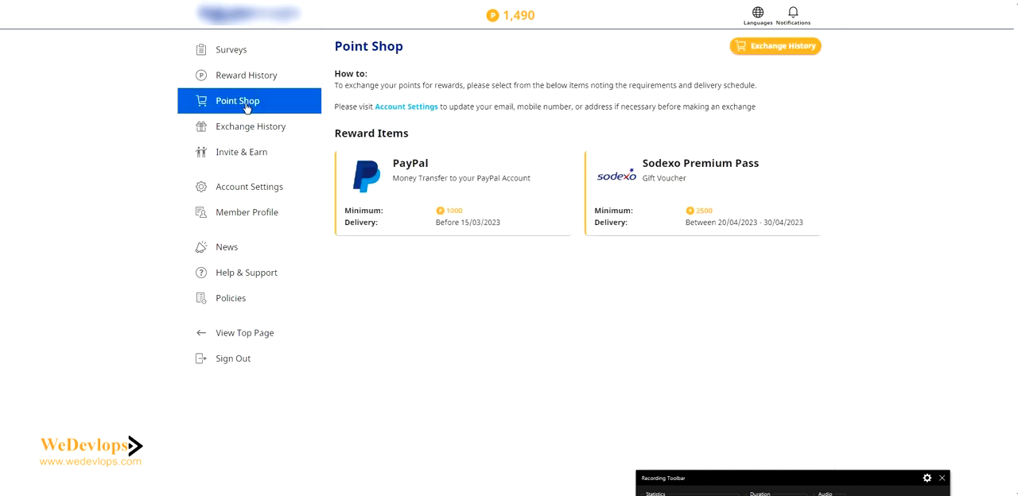
mouse_move(557, 154)
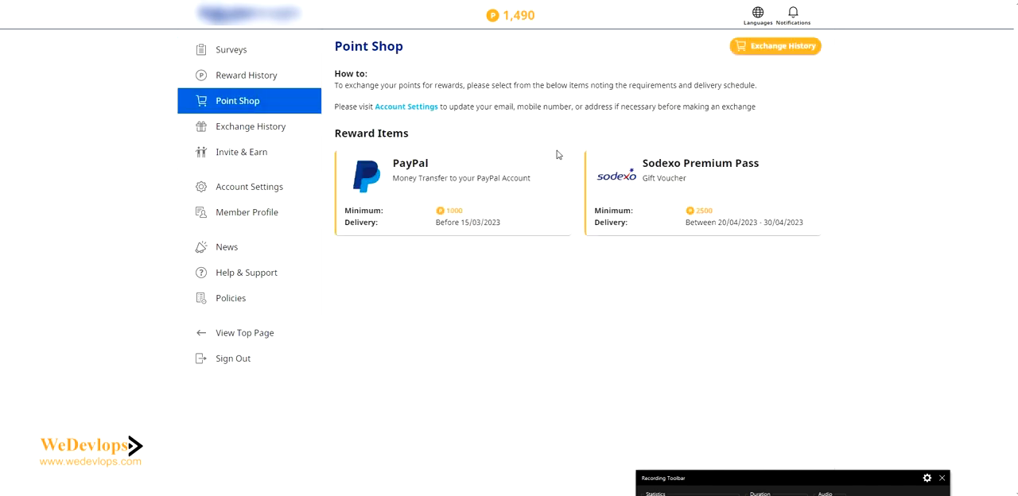
mouse_move(572, 157)
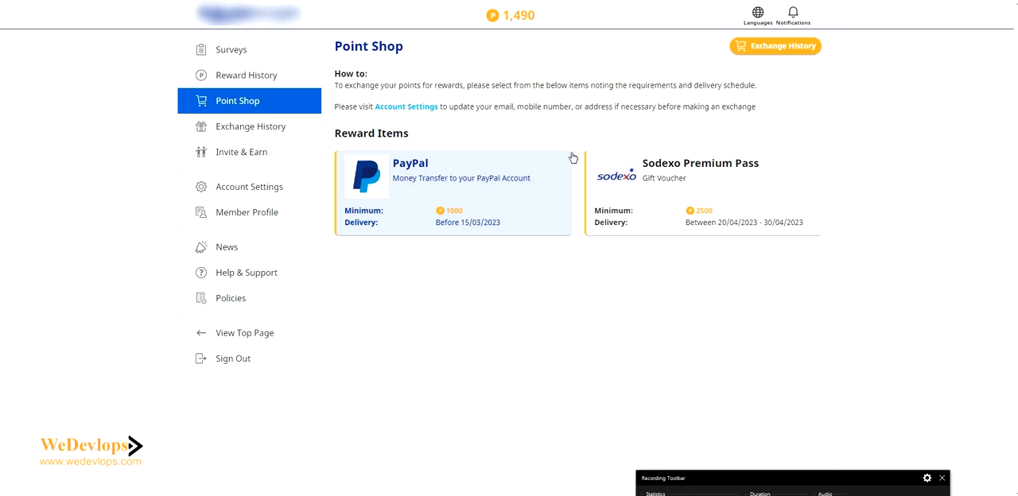
mouse_move(794, 193)
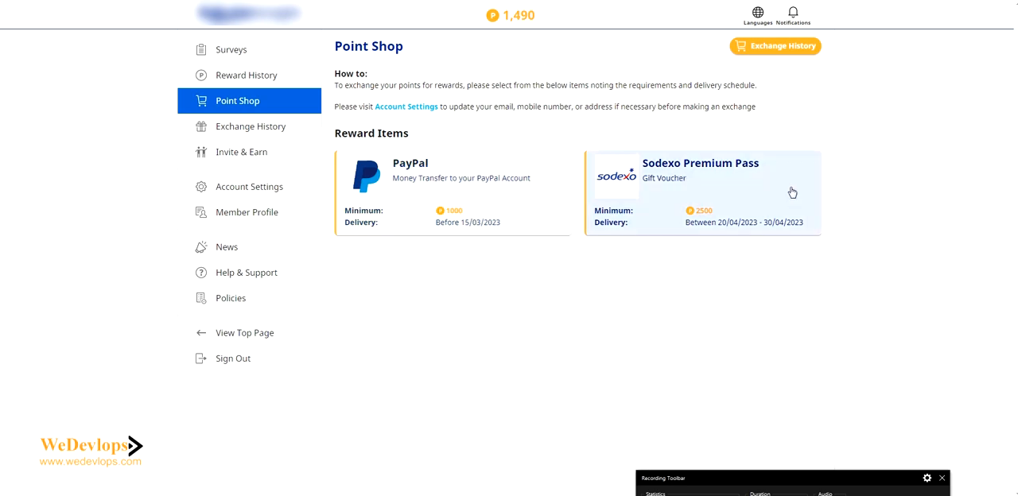
mouse_move(606, 186)
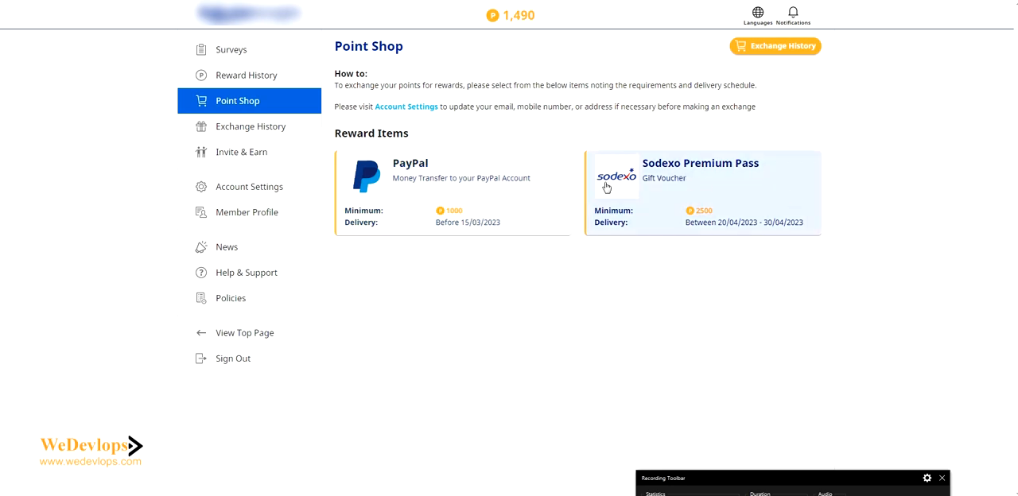
mouse_move(547, 187)
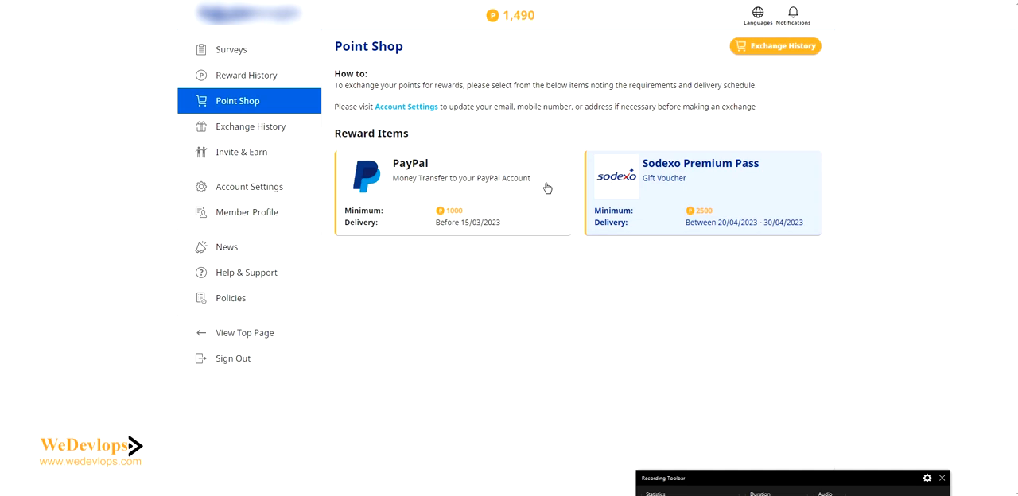
mouse_move(717, 220)
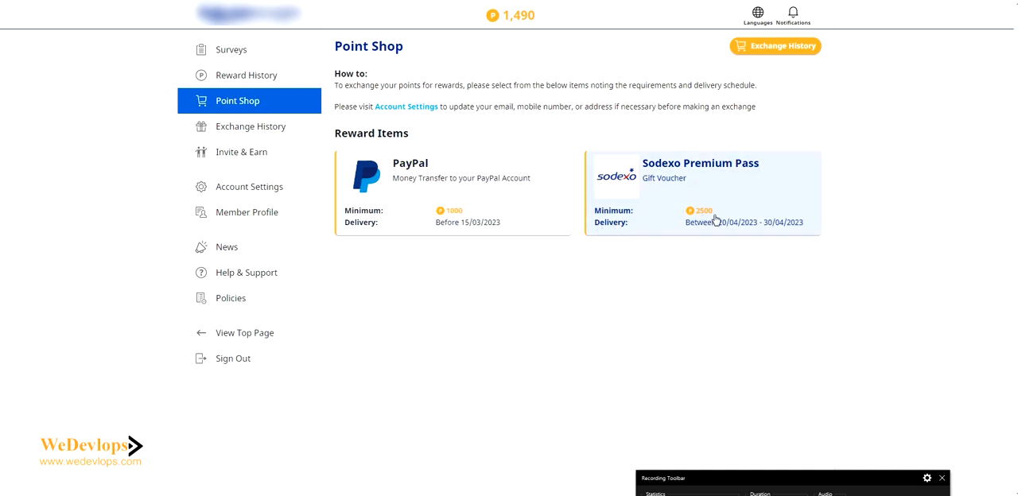
mouse_move(701, 219)
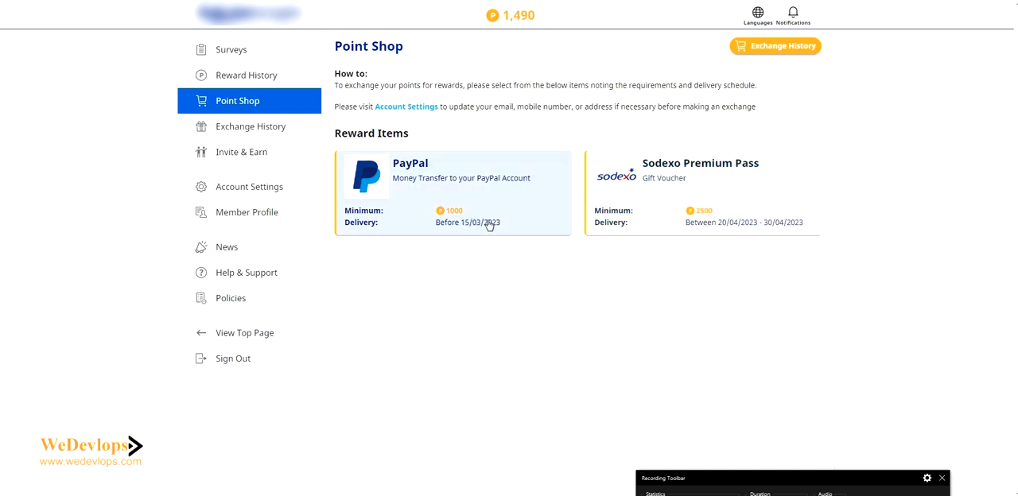
mouse_move(388, 229)
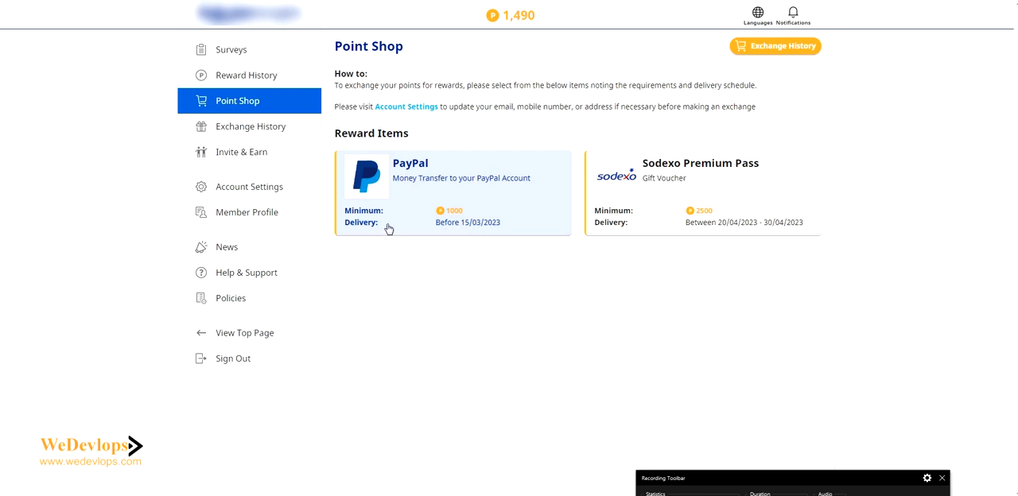
mouse_move(503, 229)
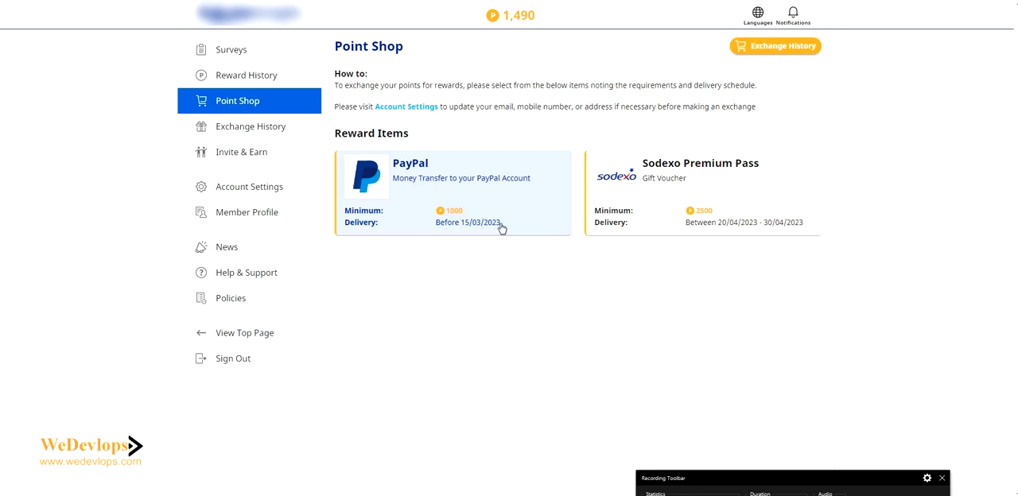
mouse_move(505, 227)
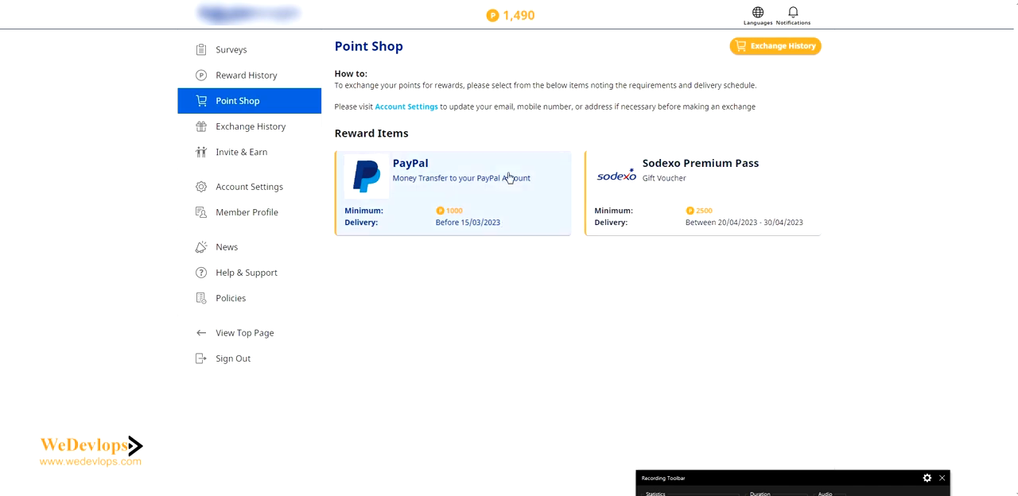
mouse_move(483, 182)
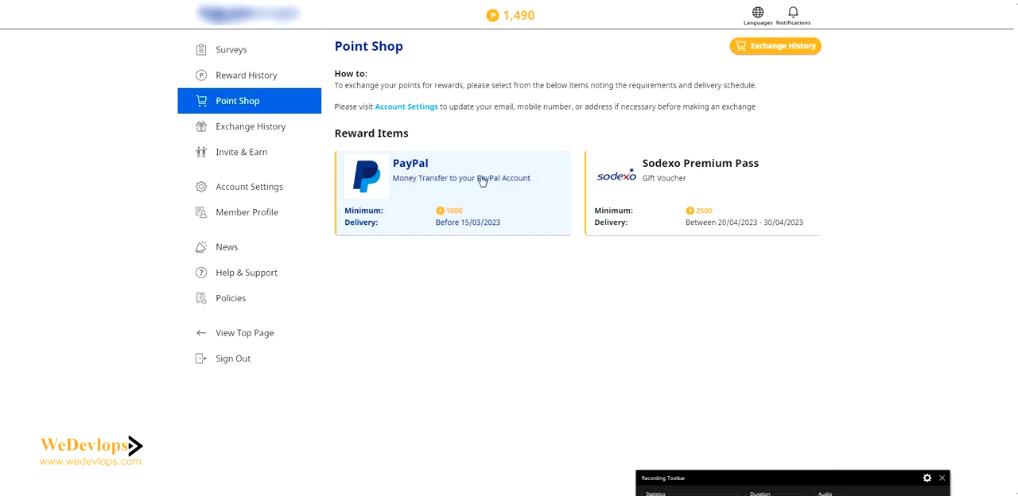
mouse_move(492, 171)
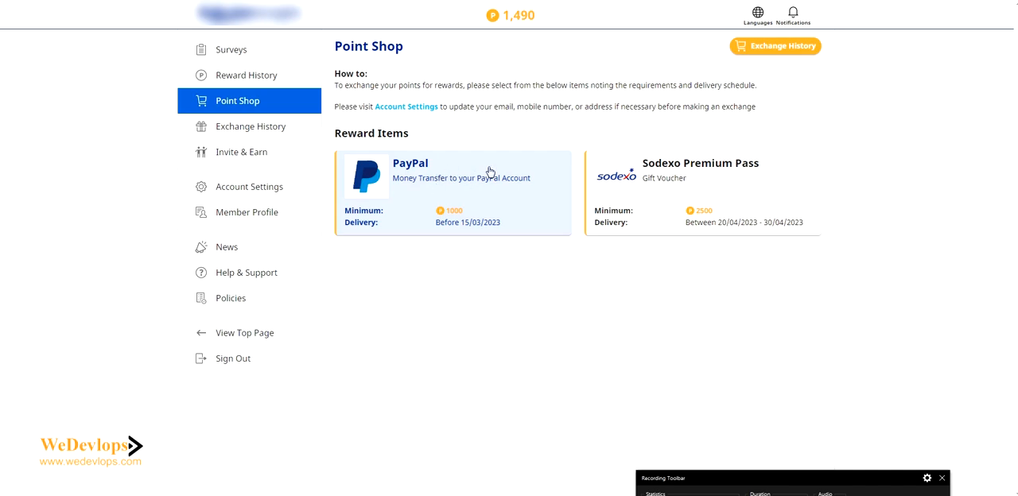
mouse_move(532, 51)
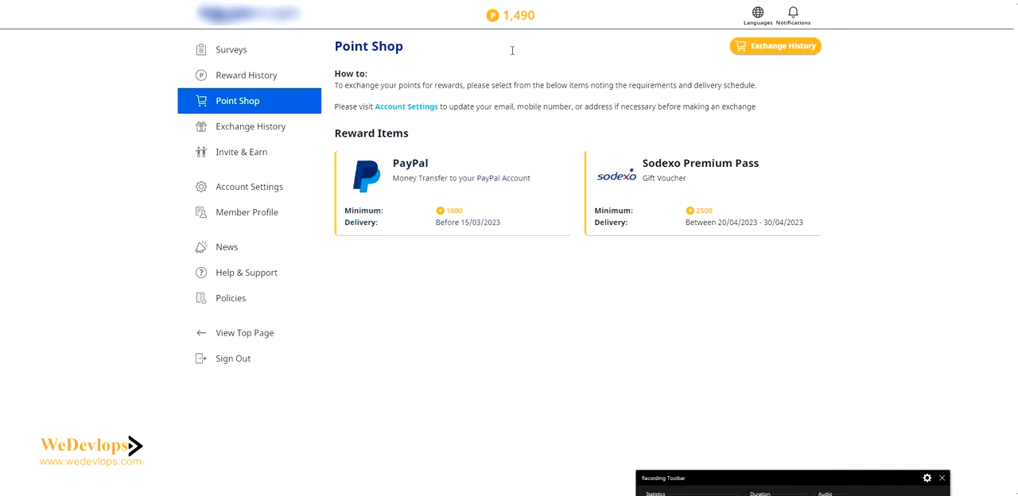
mouse_move(452, 198)
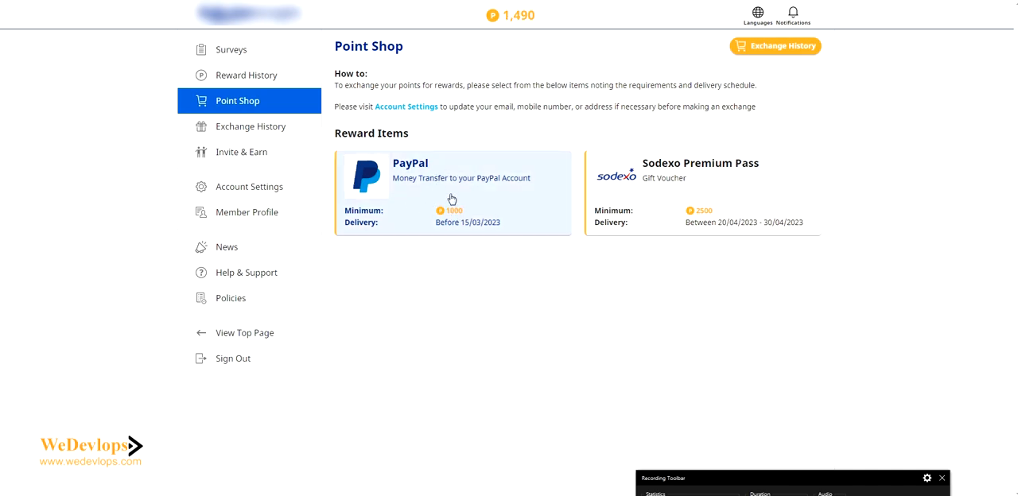
mouse_move(467, 187)
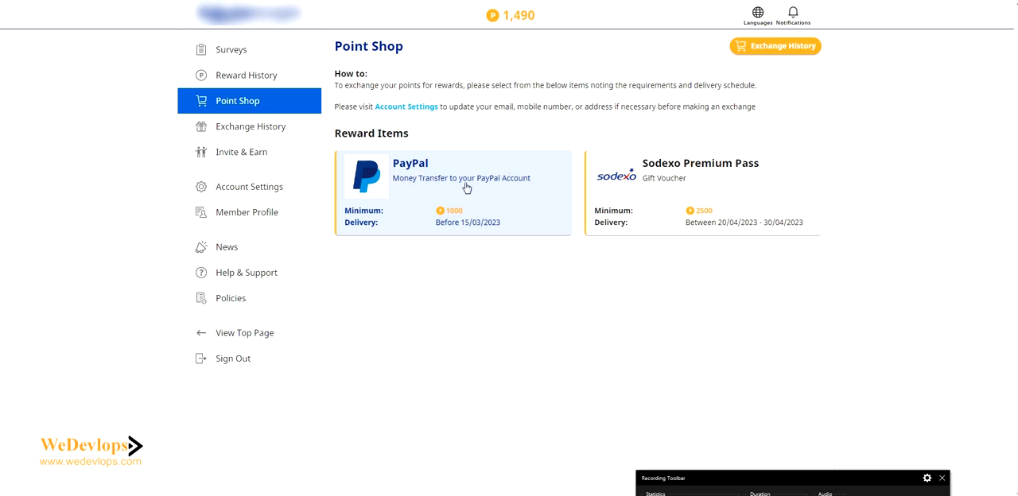
Step: Start a PayPal exchange and choose the ₱100 (1000 Points) reward value
click(464, 187)
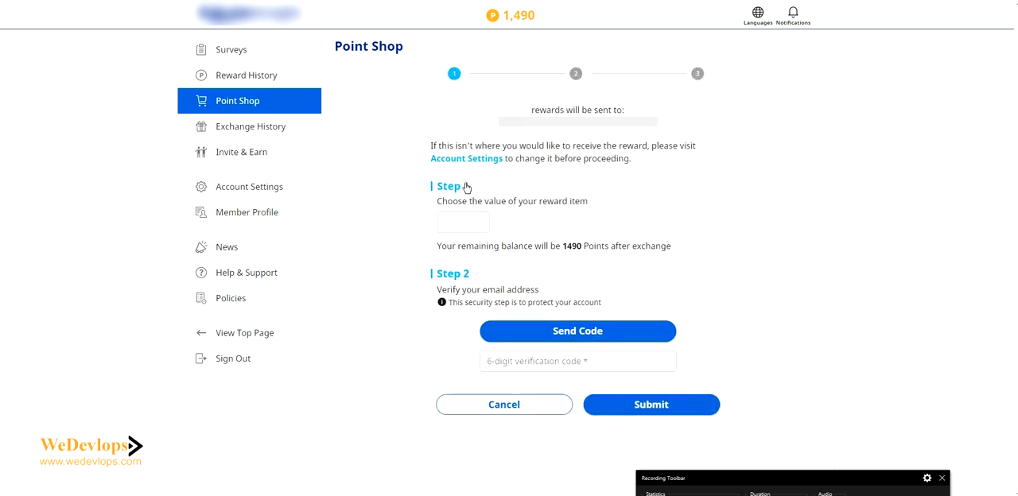
click(463, 223)
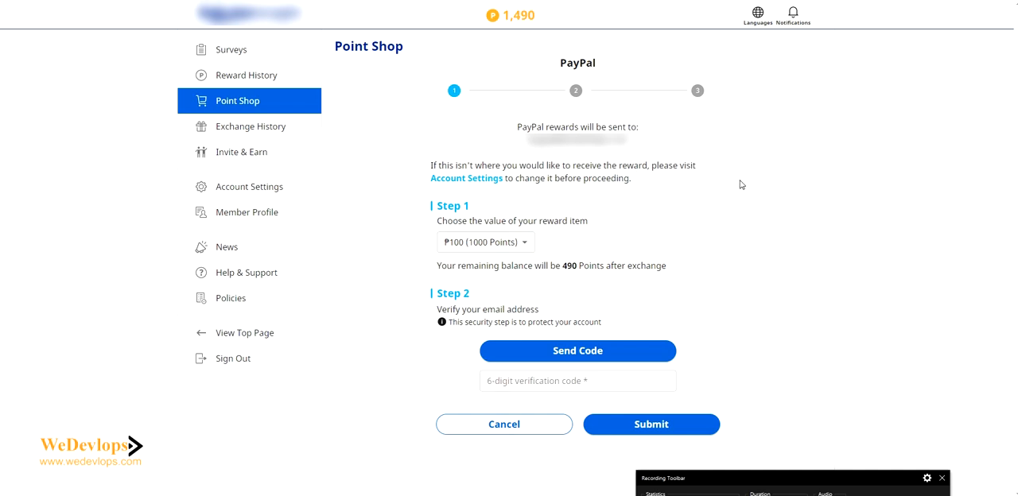
mouse_move(684, 312)
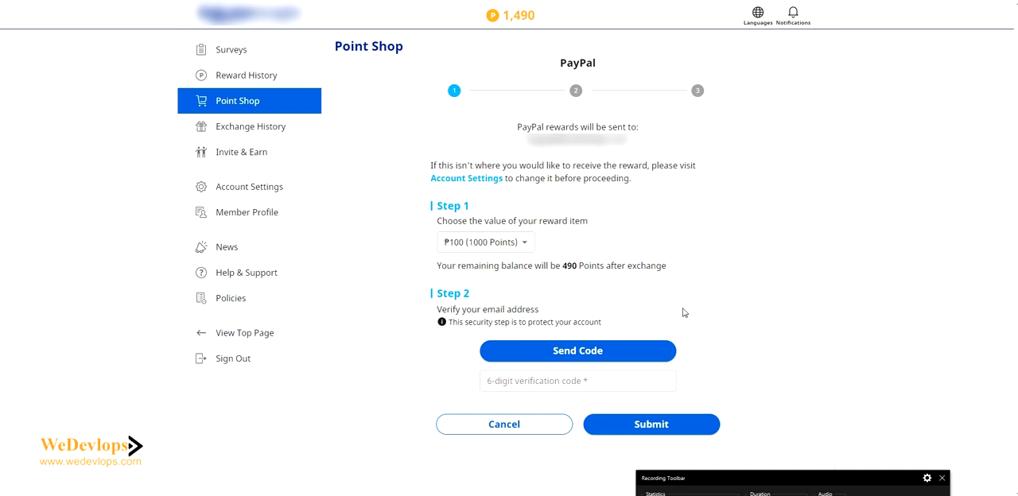
mouse_move(507, 253)
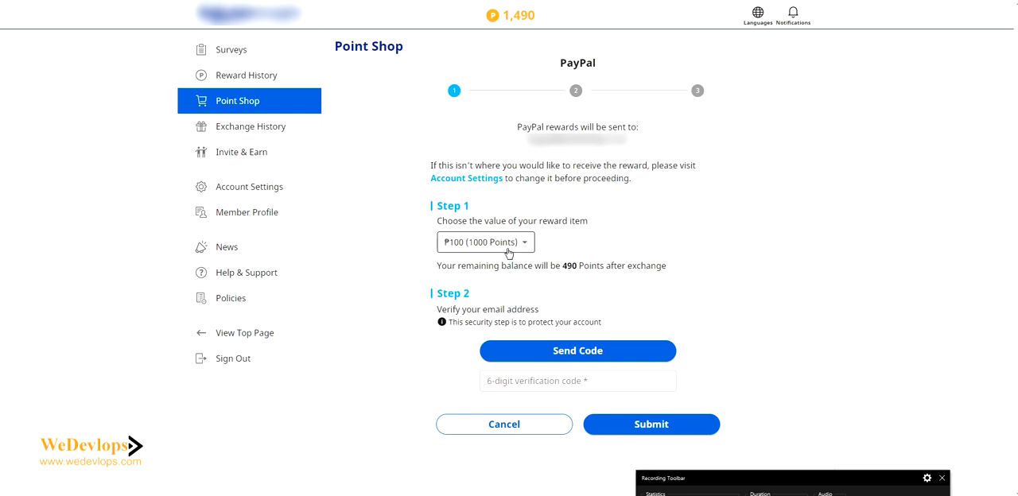
click(485, 242)
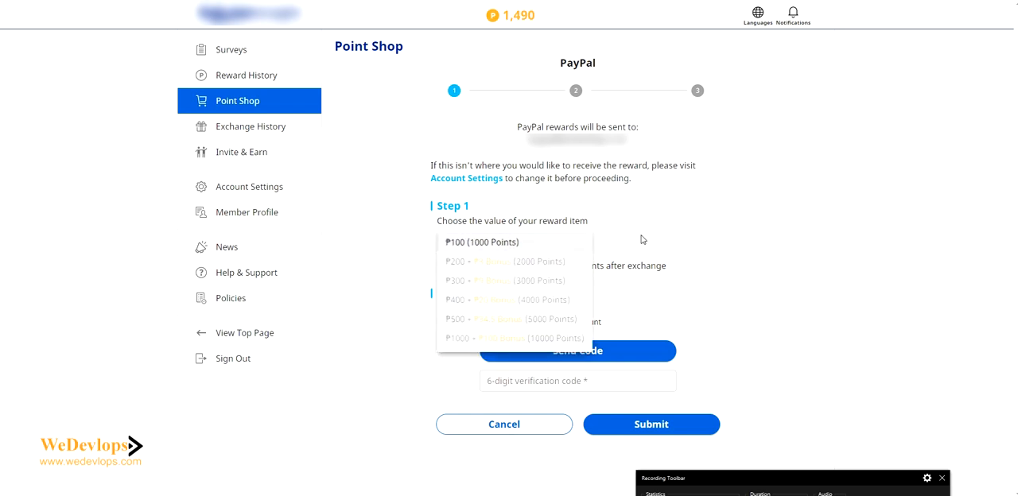
click(481, 242)
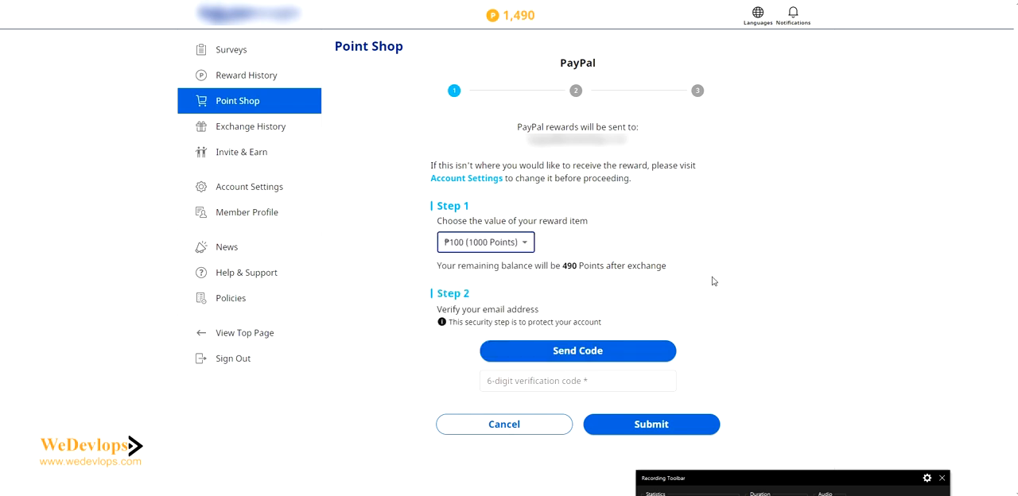
mouse_move(673, 373)
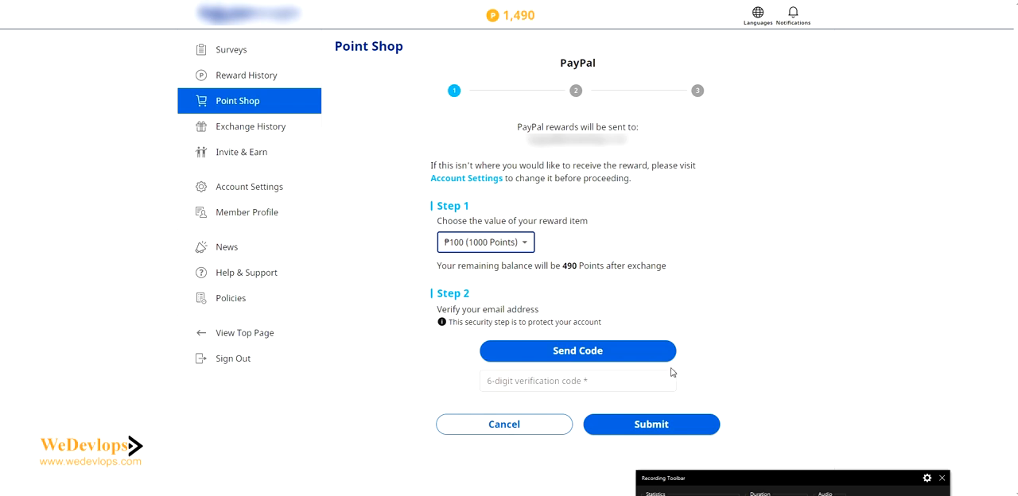
mouse_move(605, 357)
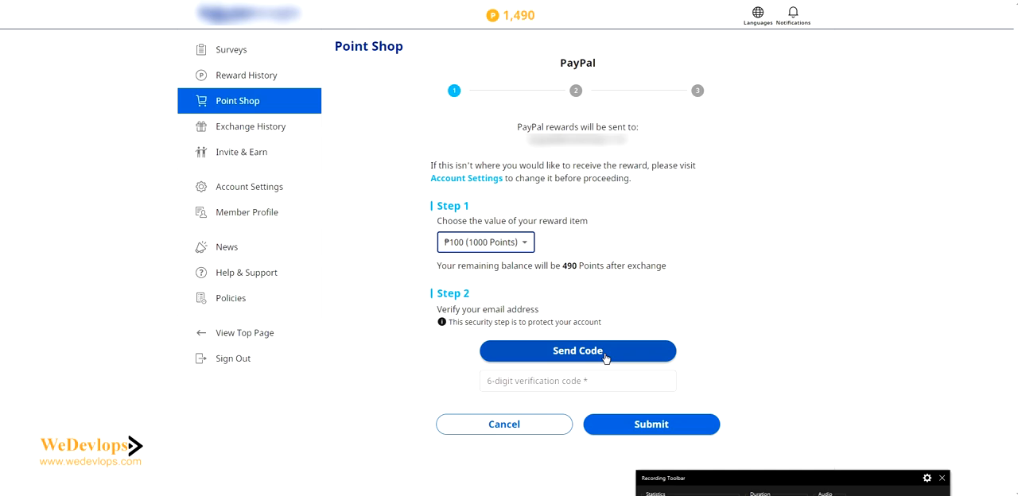
Step: Email a verification code and enter the six-digit code on the PayPal form
click(578, 351)
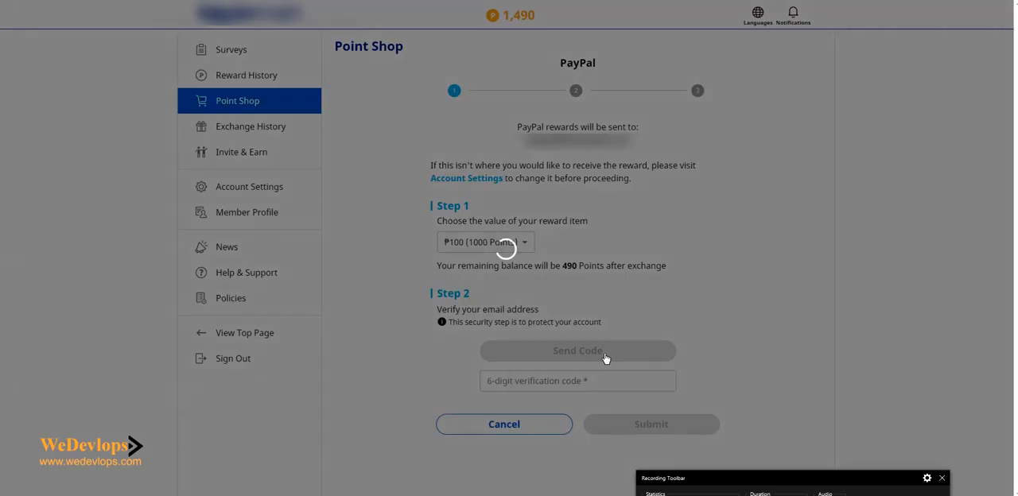
click(578, 351)
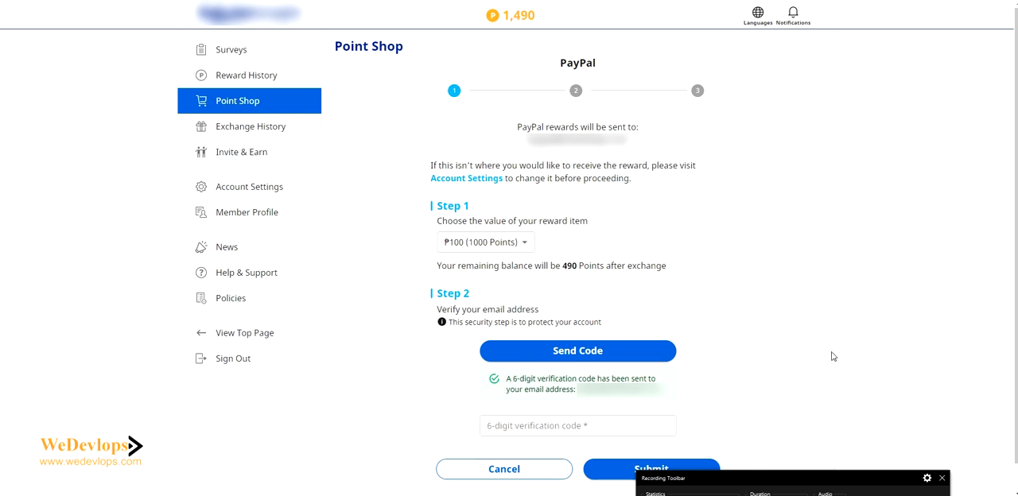
mouse_move(705, 440)
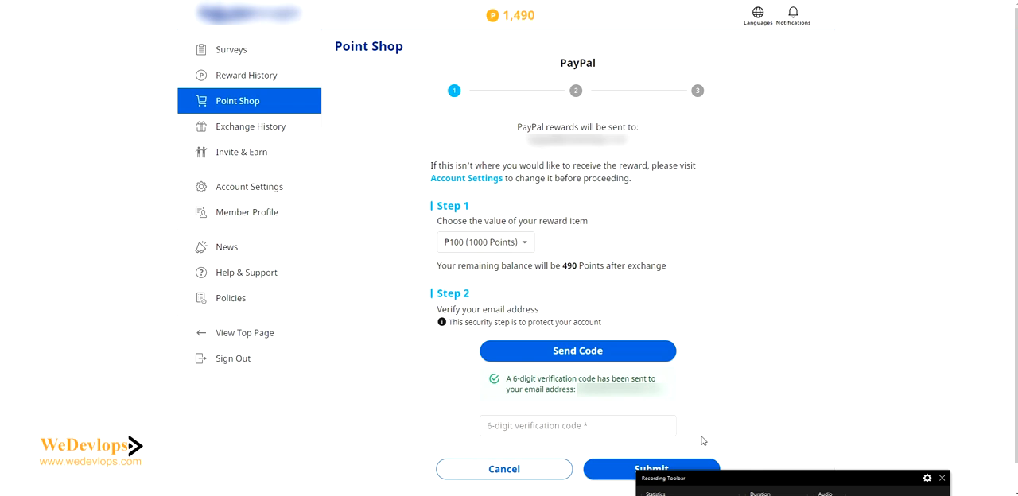
click(577, 426)
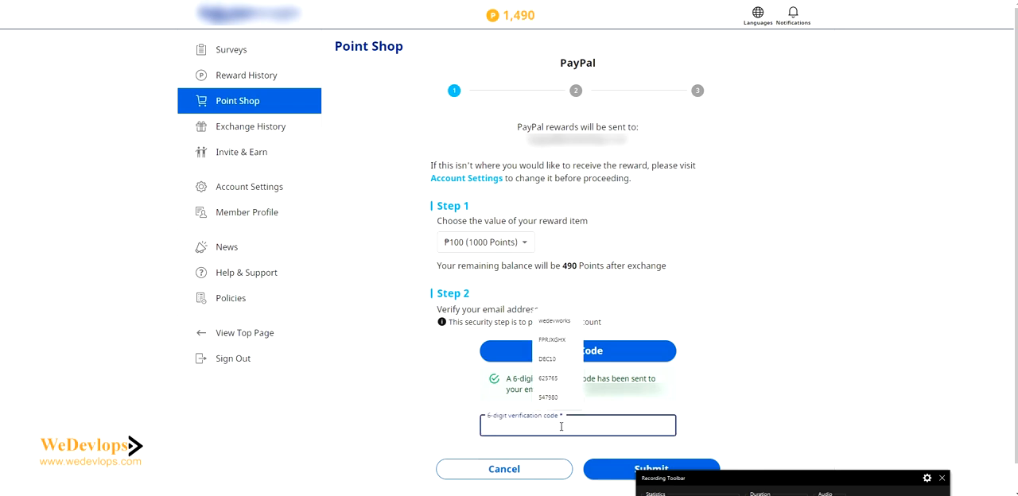
text(8)
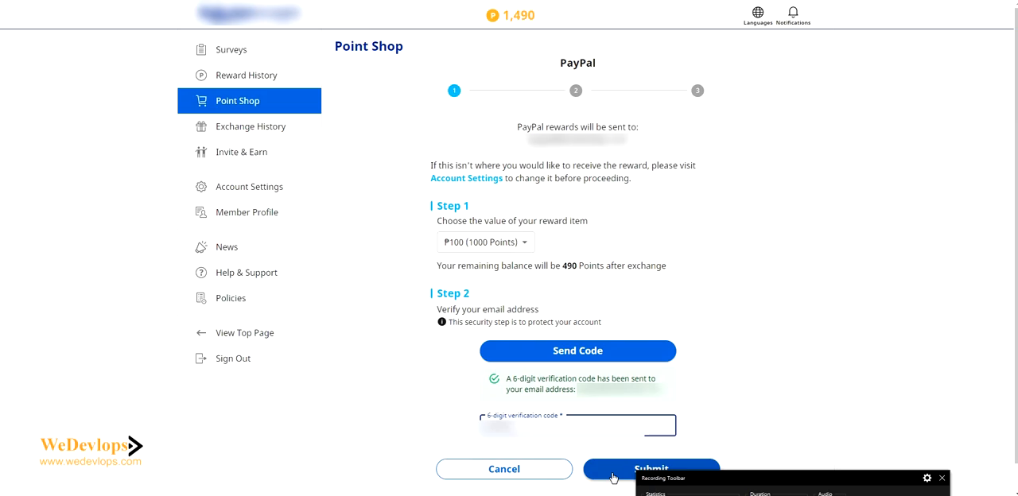
Step: Submit the ₱100 PayPal exchange, acknowledge it cannot be cancelled, and confirm
click(653, 470)
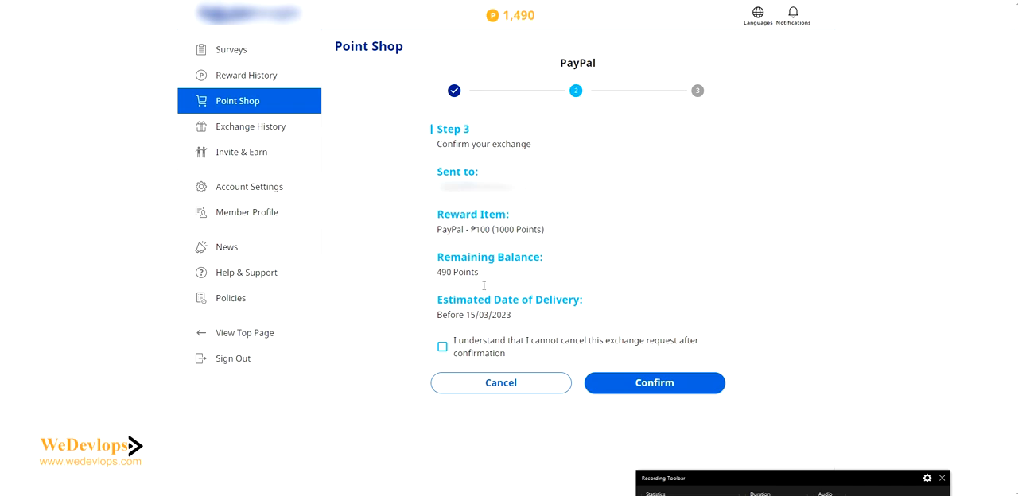
mouse_move(417, 346)
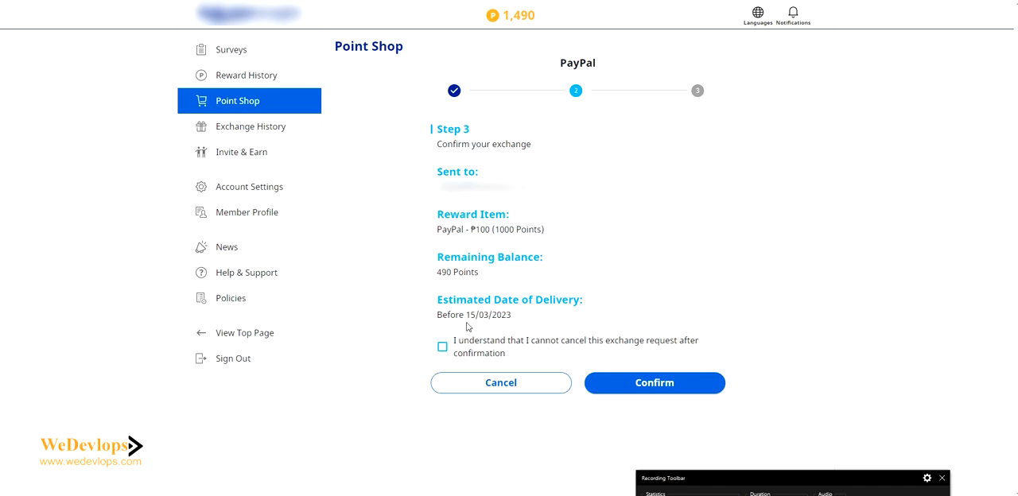
click(442, 347)
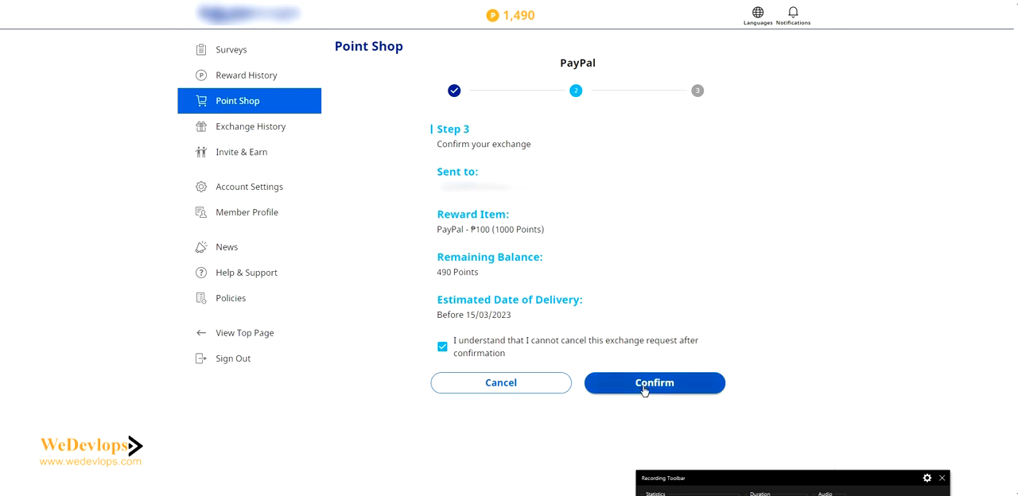
click(654, 383)
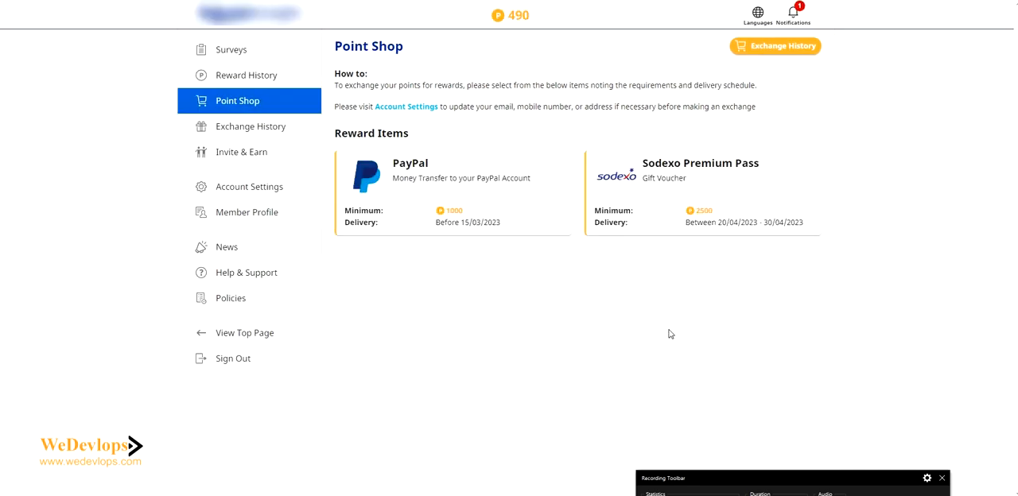
mouse_move(250, 132)
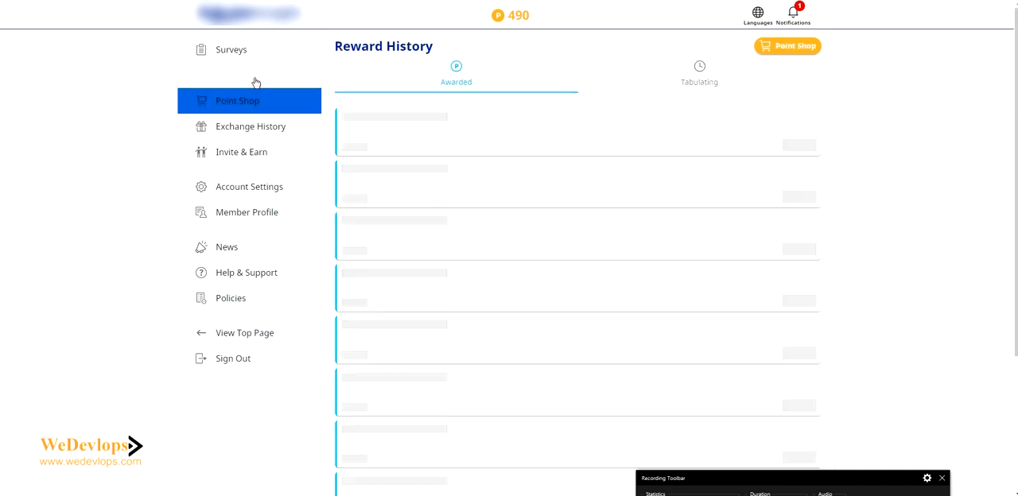
Step: Open Reward History listing awarded points such as 320-point daily-life surveys
click(247, 74)
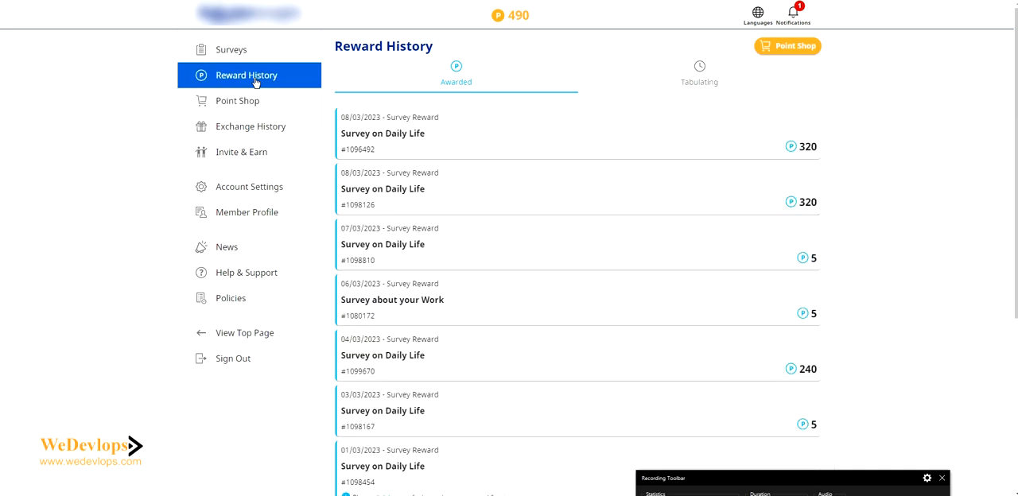
mouse_move(262, 132)
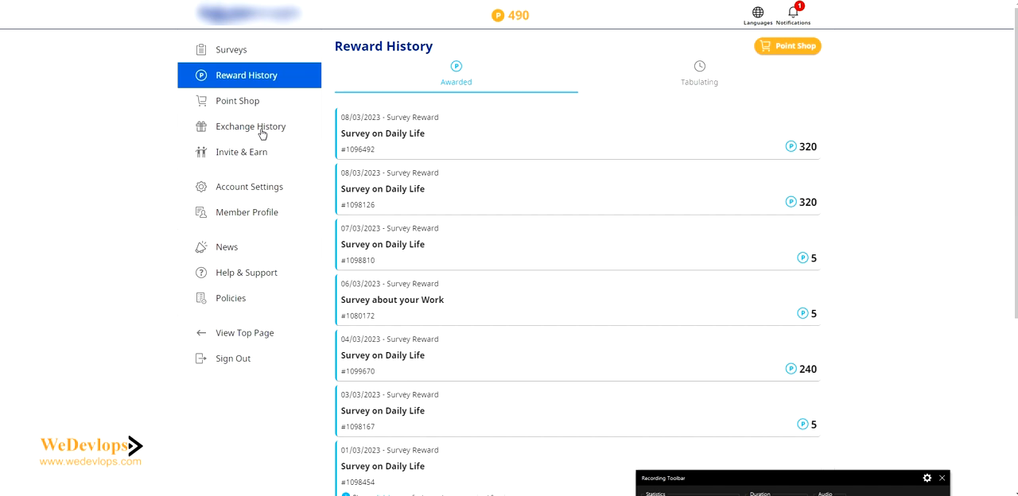
Step: Open Exchange History, view completed exchanges, then the processing ₱100 PayPal exchange
click(249, 126)
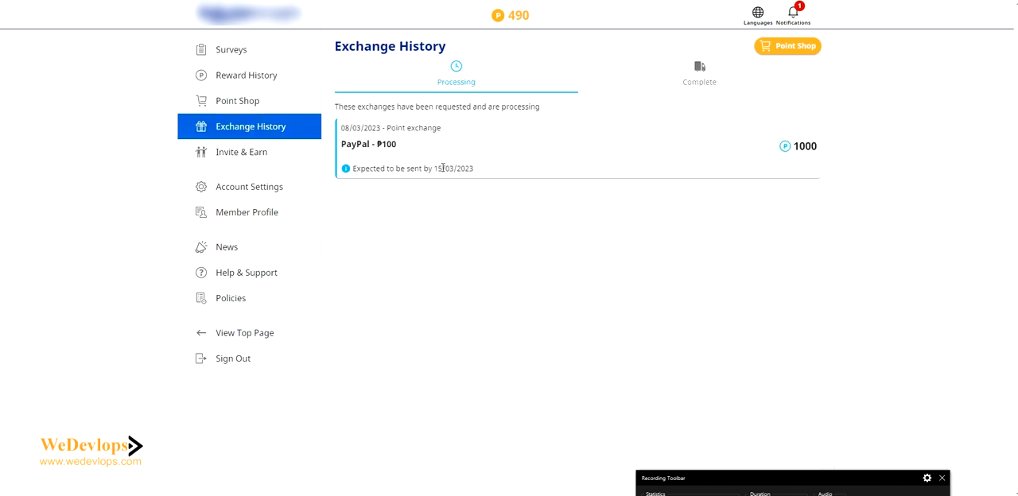
mouse_move(450, 175)
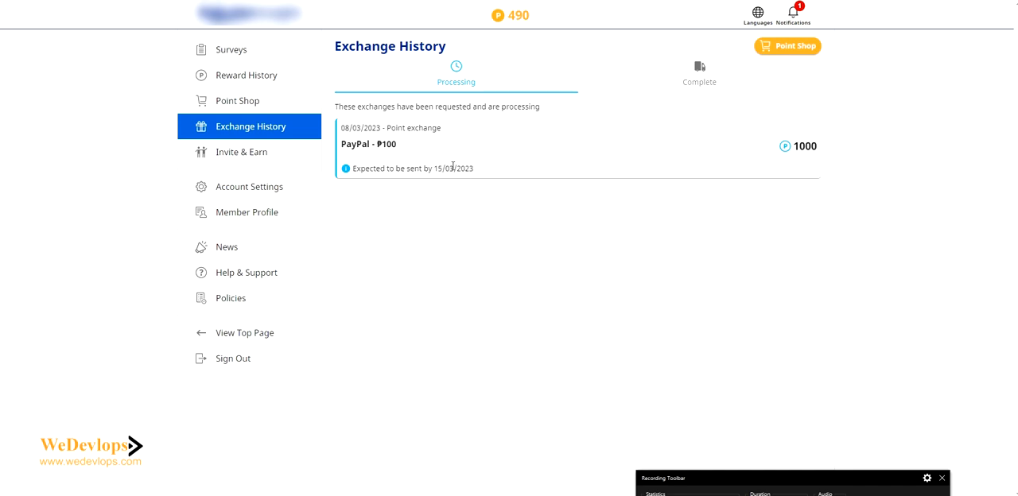
mouse_move(712, 117)
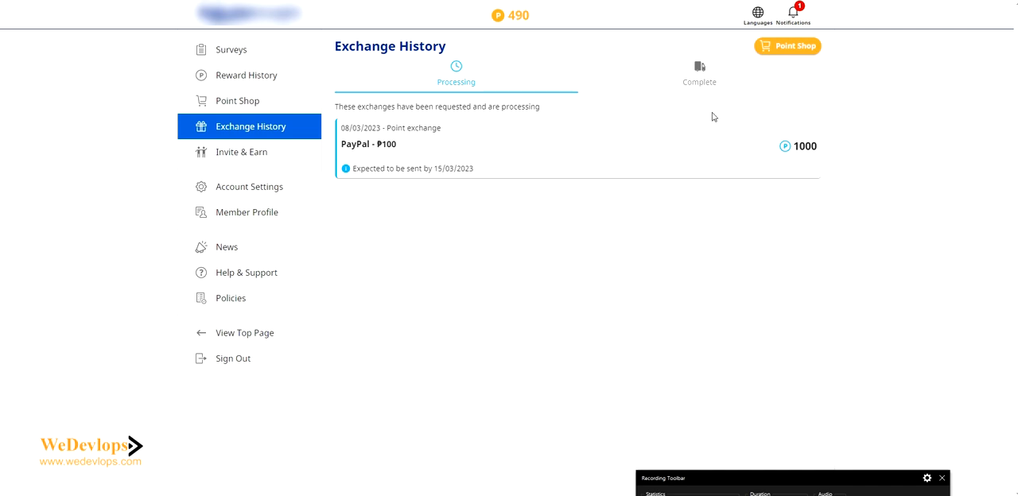
click(698, 72)
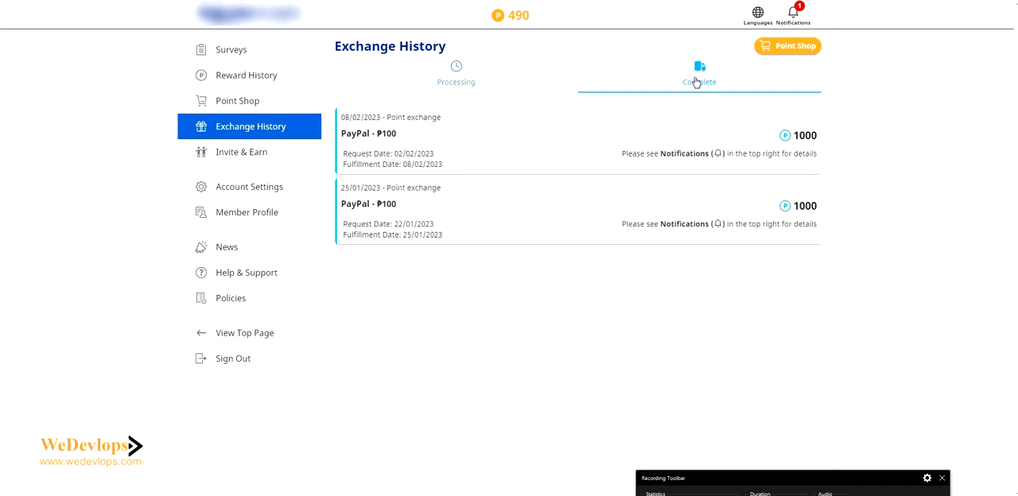
mouse_move(639, 249)
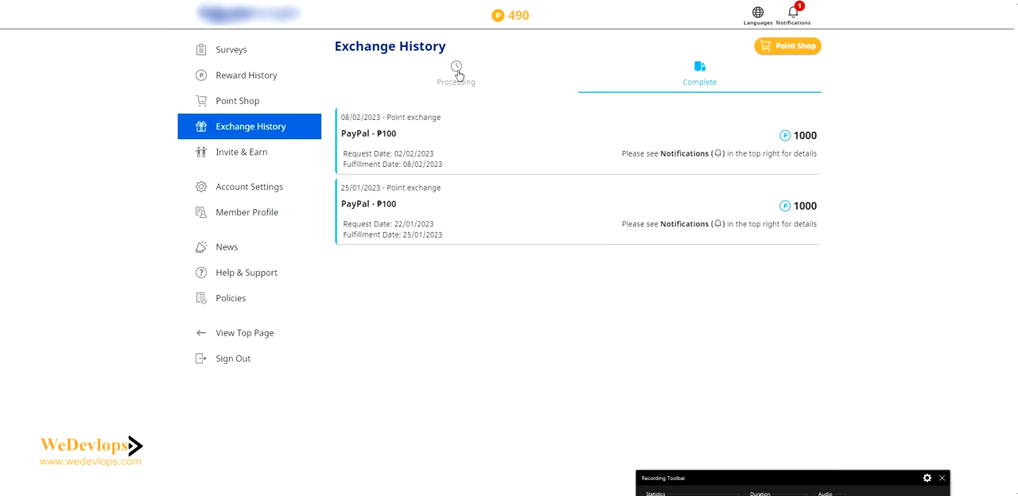
click(456, 71)
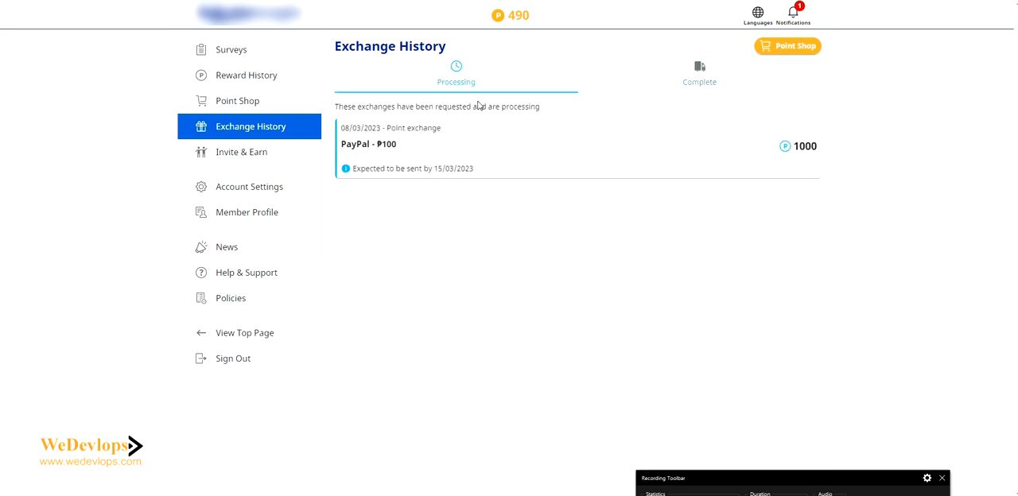
mouse_move(520, 197)
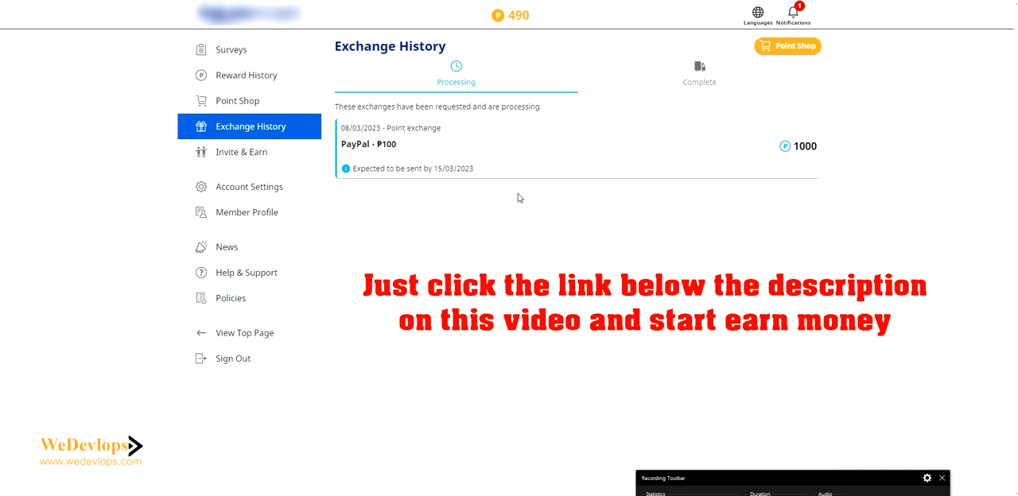
mouse_move(850, 340)
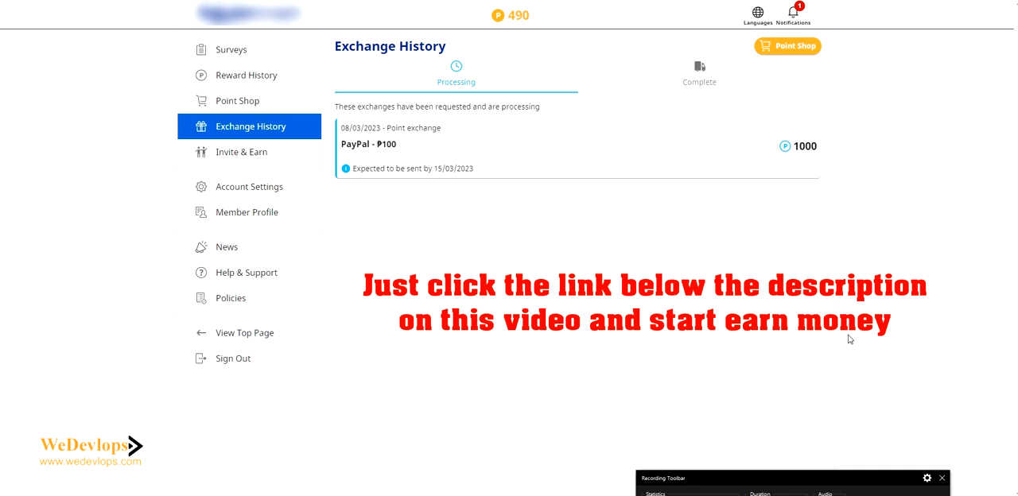
mouse_move(896, 410)
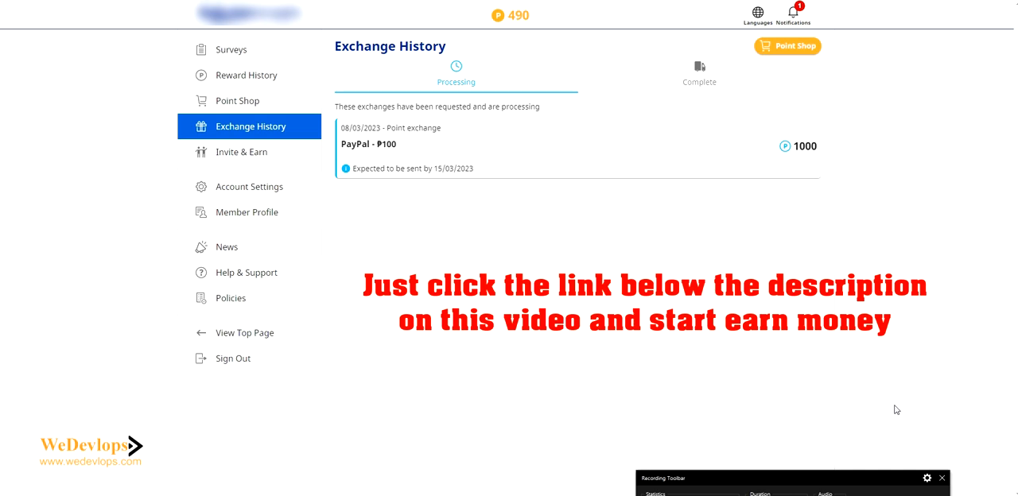